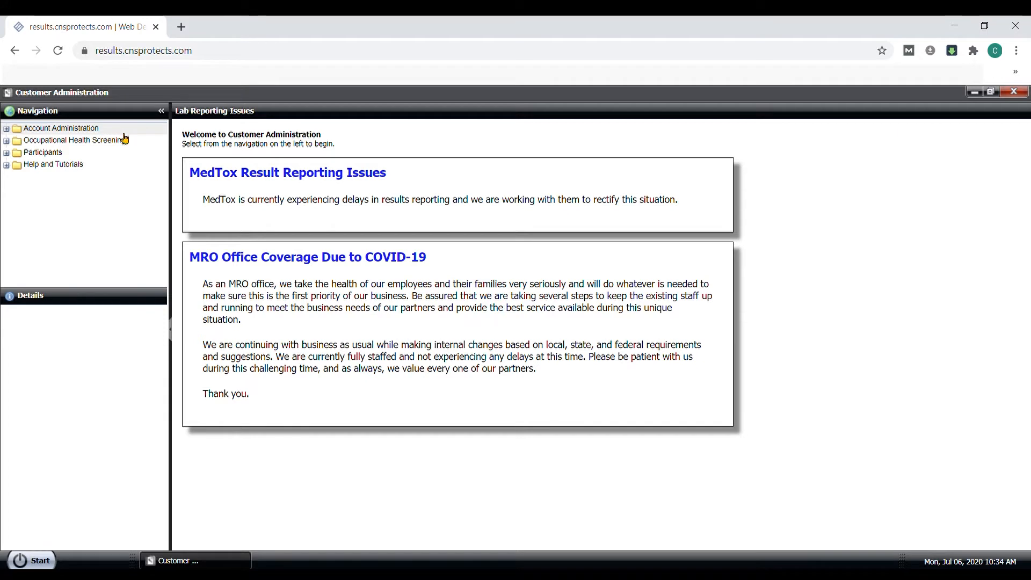
mouse_move(124, 143)
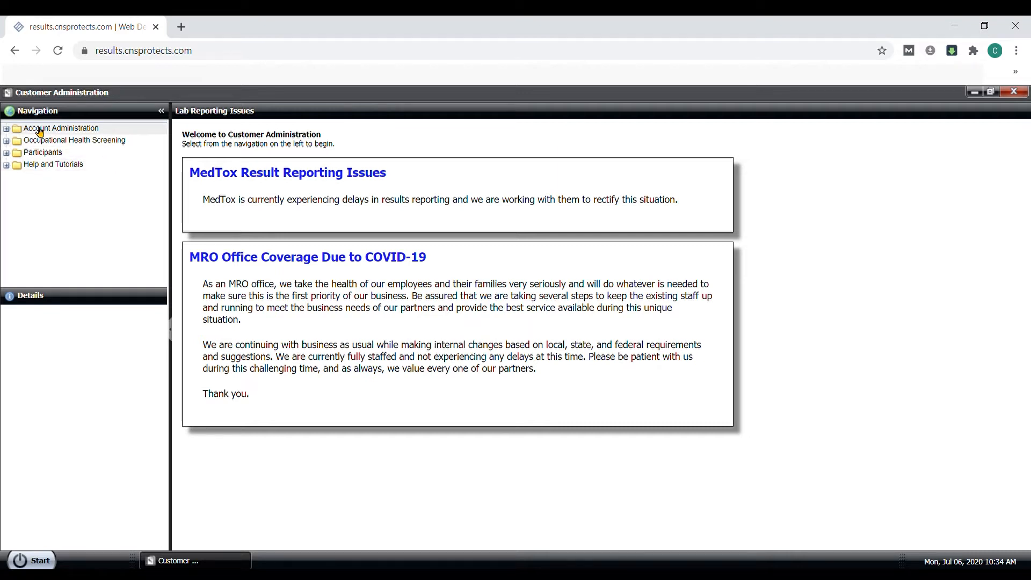
Step: Review the Manage Profile form under Account Administration, then show the empty Contacts & Users list
click(6, 127)
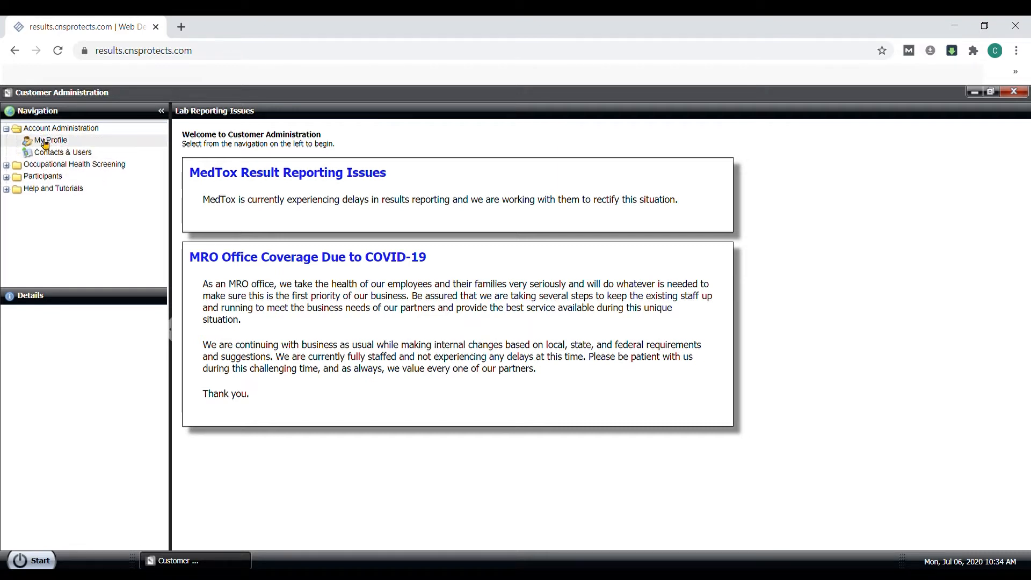
click(50, 140)
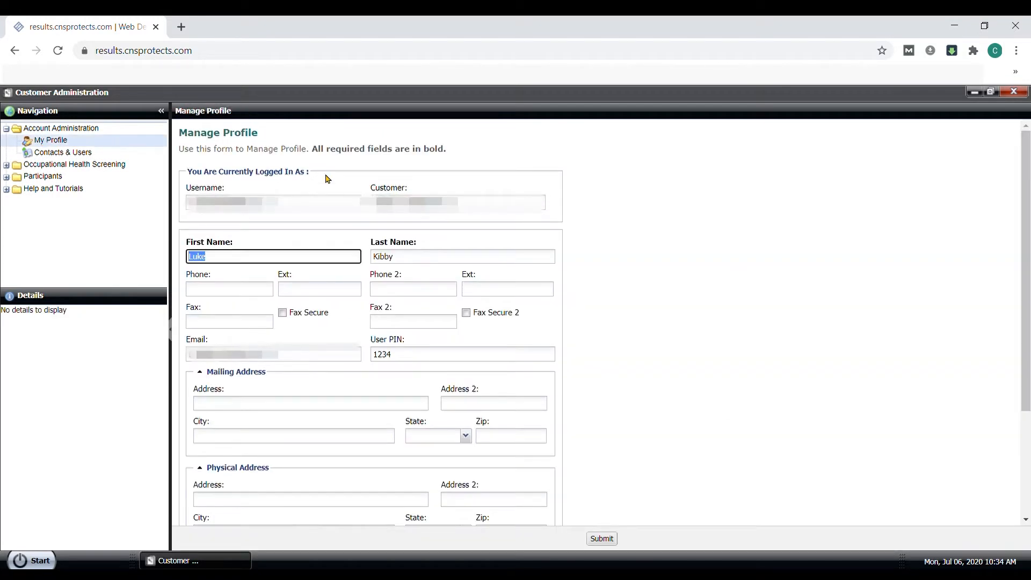
mouse_move(635, 263)
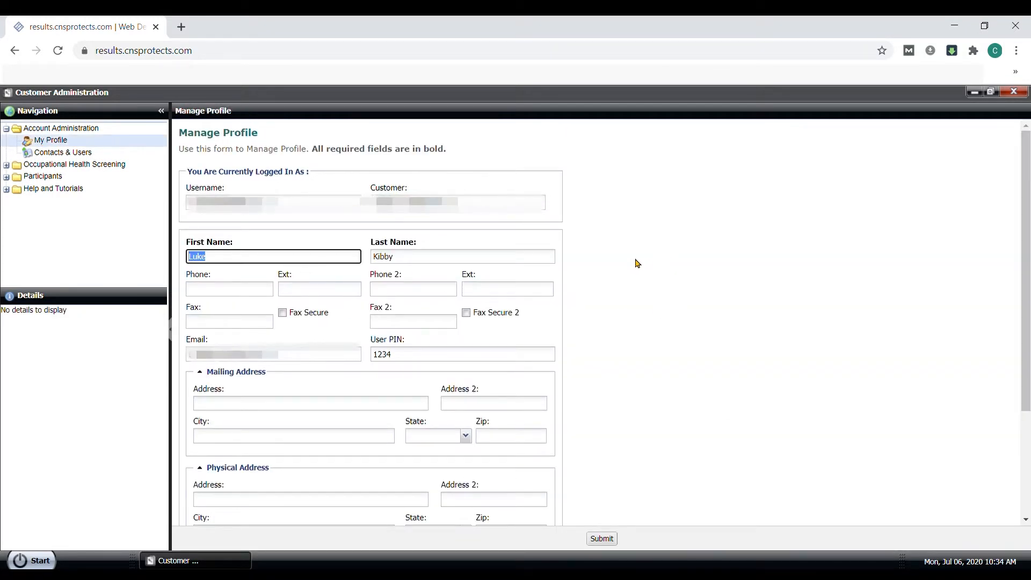
scroll(down, 3)
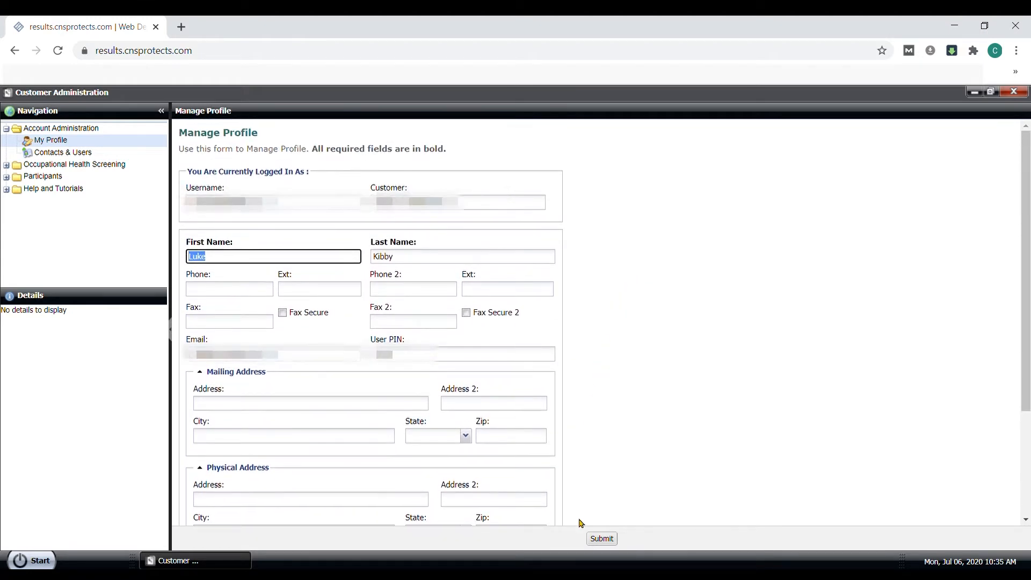
mouse_move(611, 310)
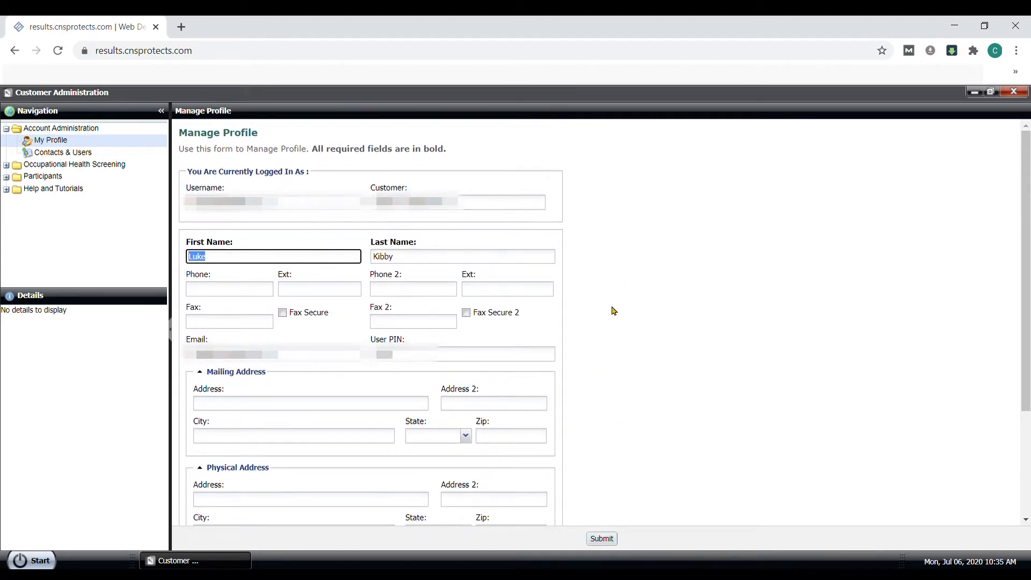
click(63, 152)
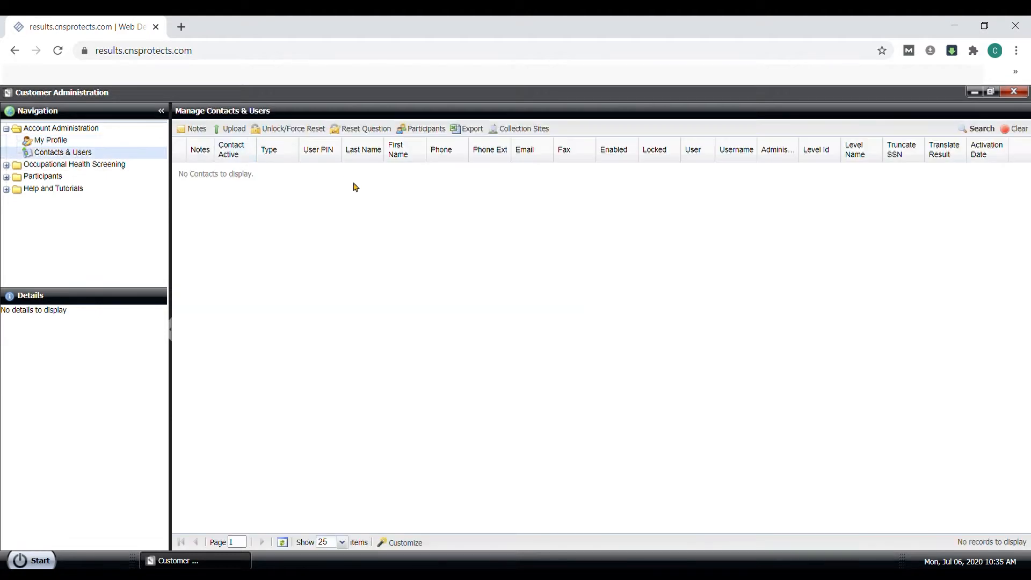
mouse_move(309, 245)
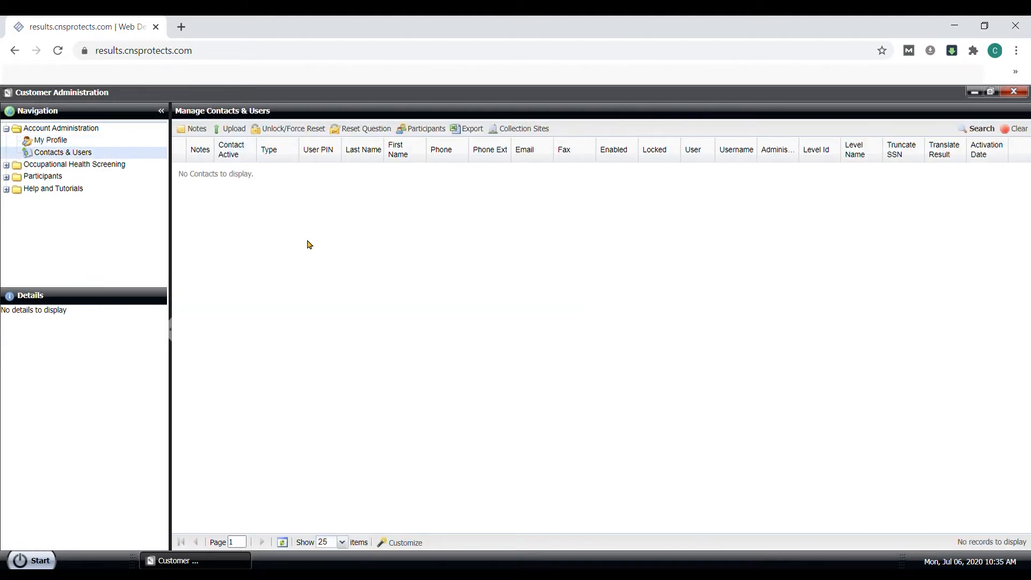
mouse_move(209, 223)
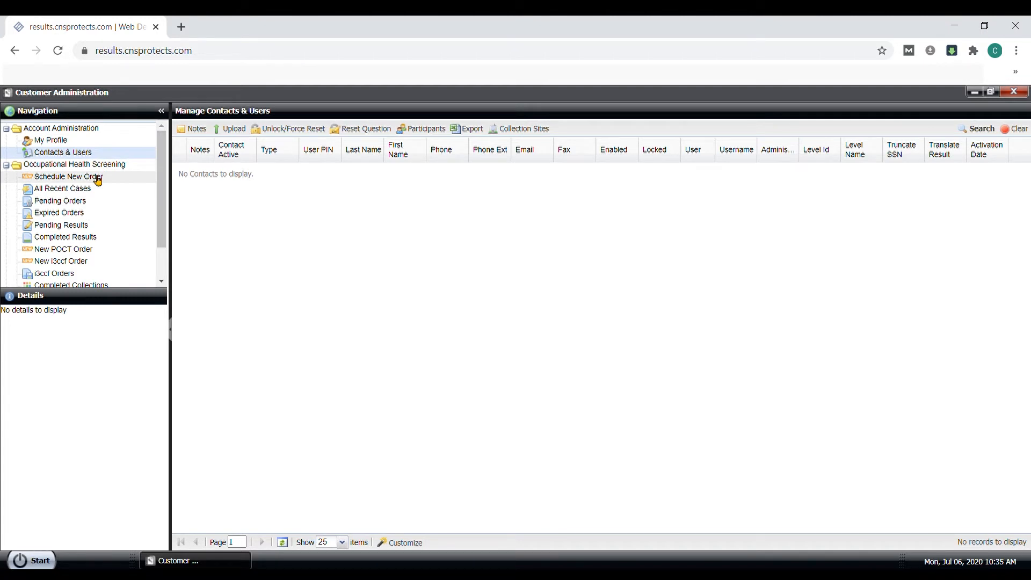
Step: Start a new order and choose the DOT 5 PANEL package
click(69, 176)
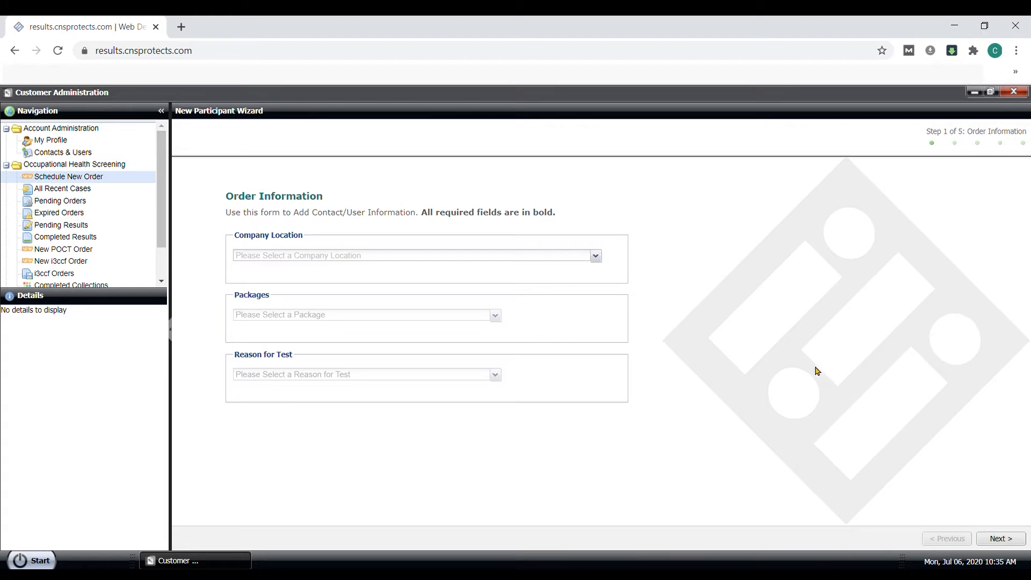
mouse_move(790, 365)
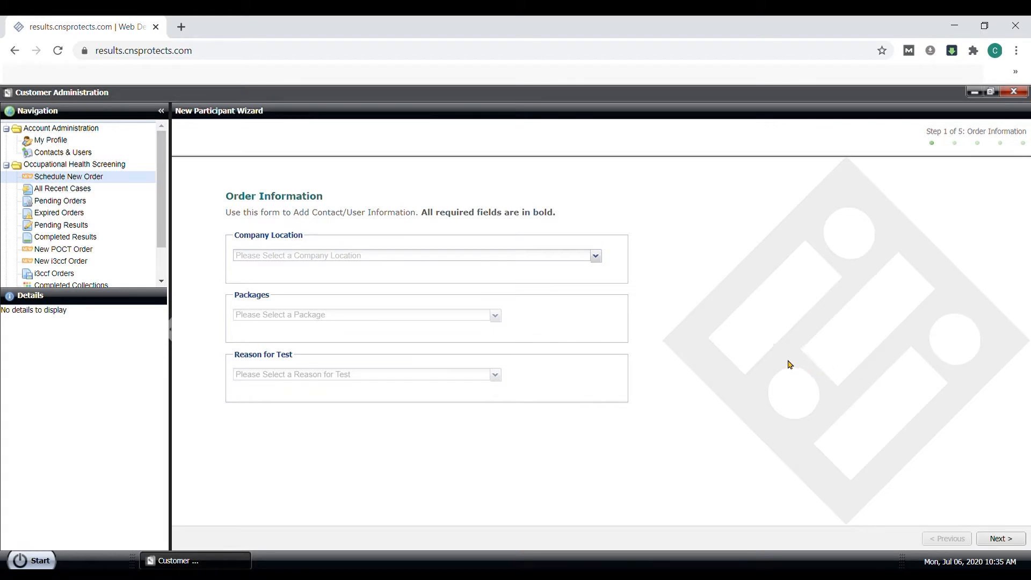
mouse_move(465, 267)
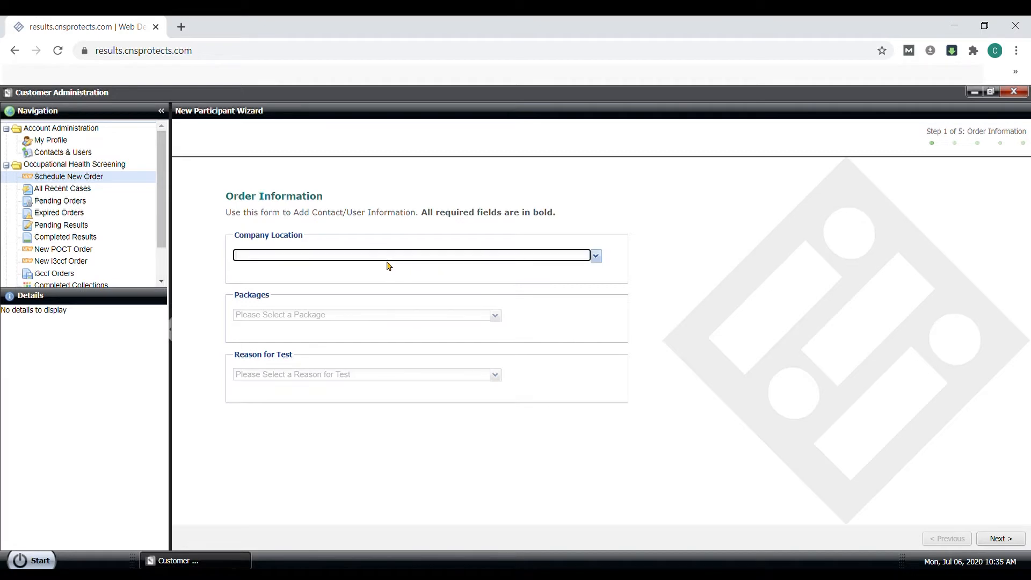
mouse_move(590, 263)
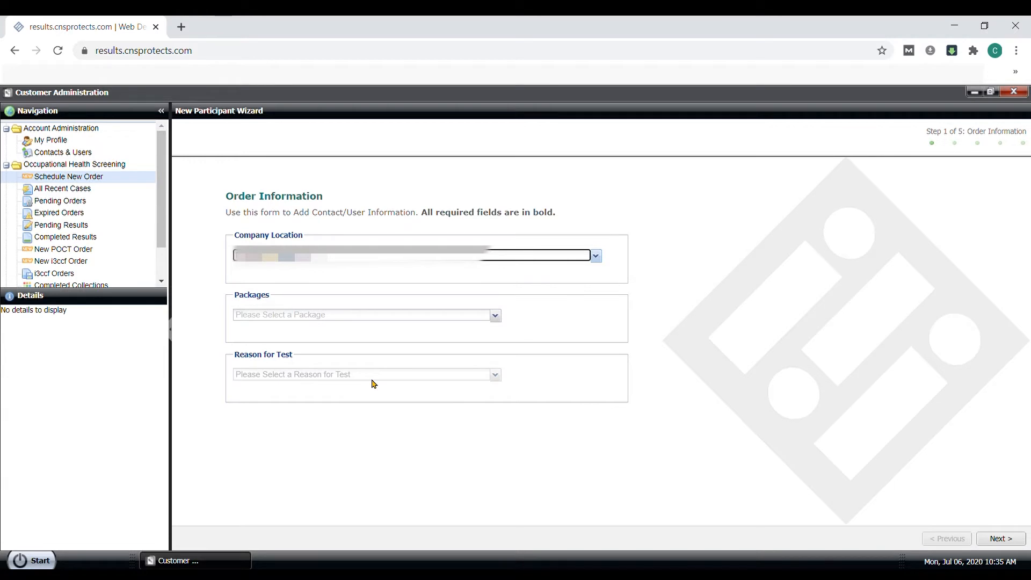
mouse_move(320, 325)
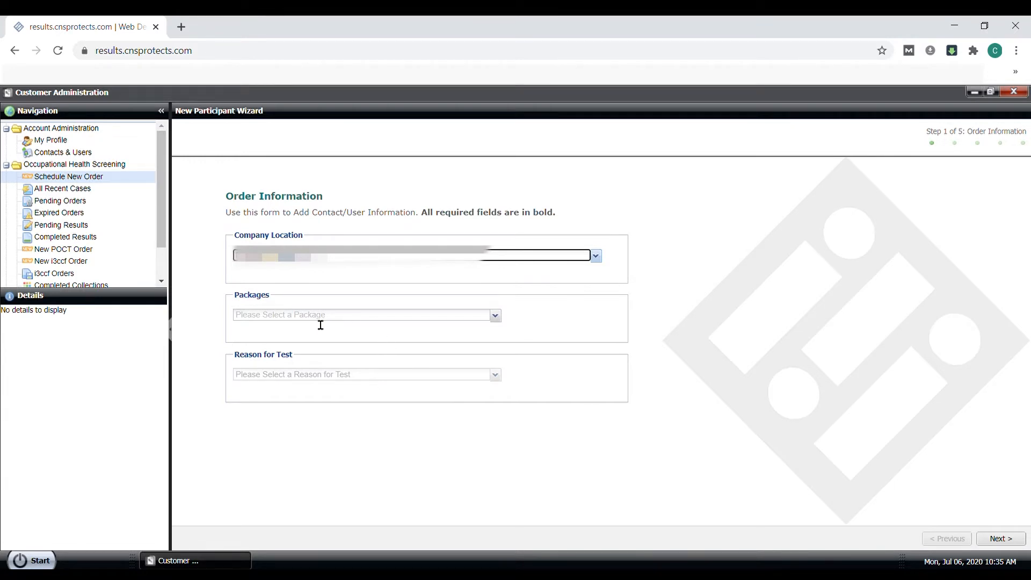
click(494, 315)
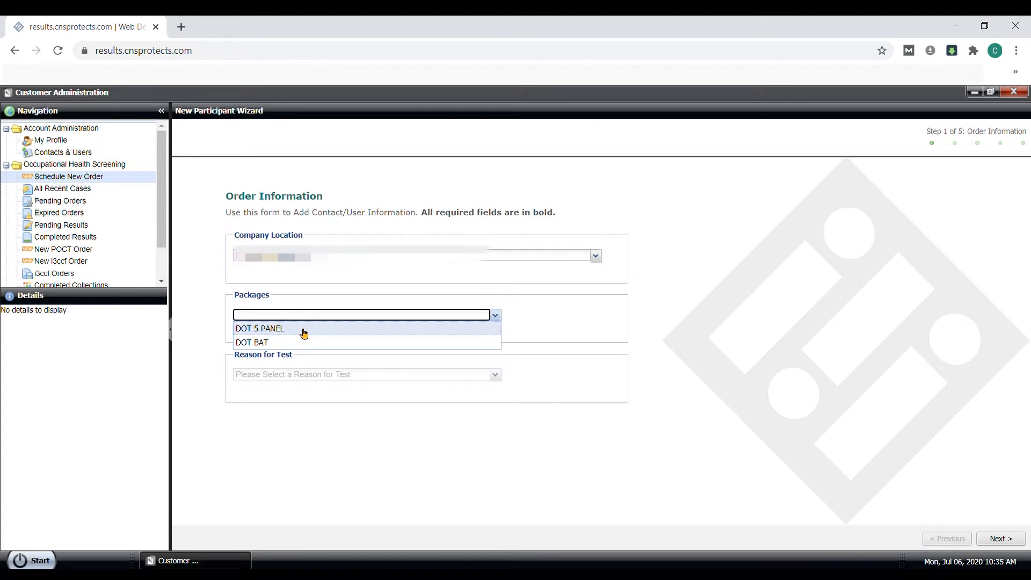
click(259, 329)
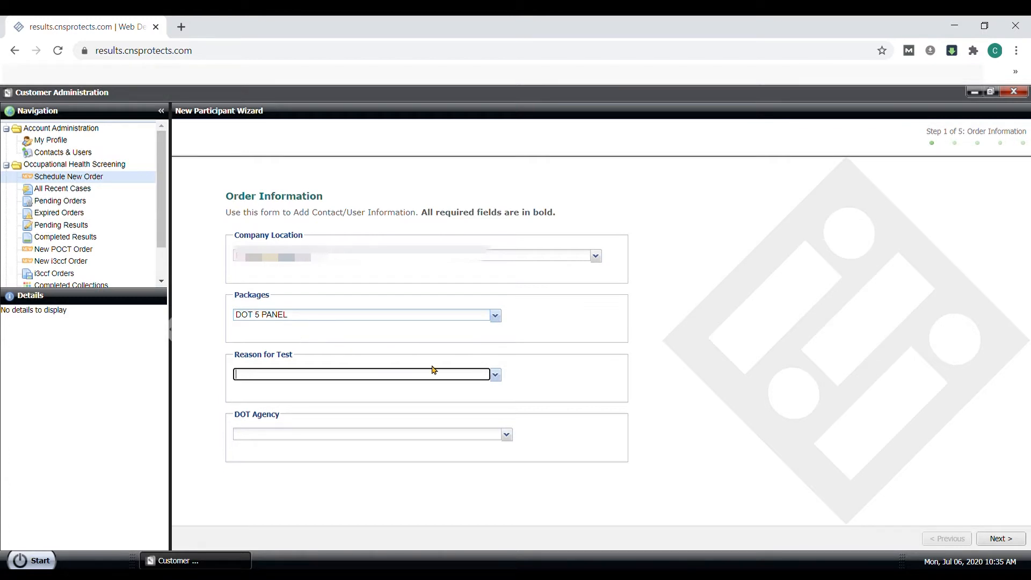
mouse_move(494, 375)
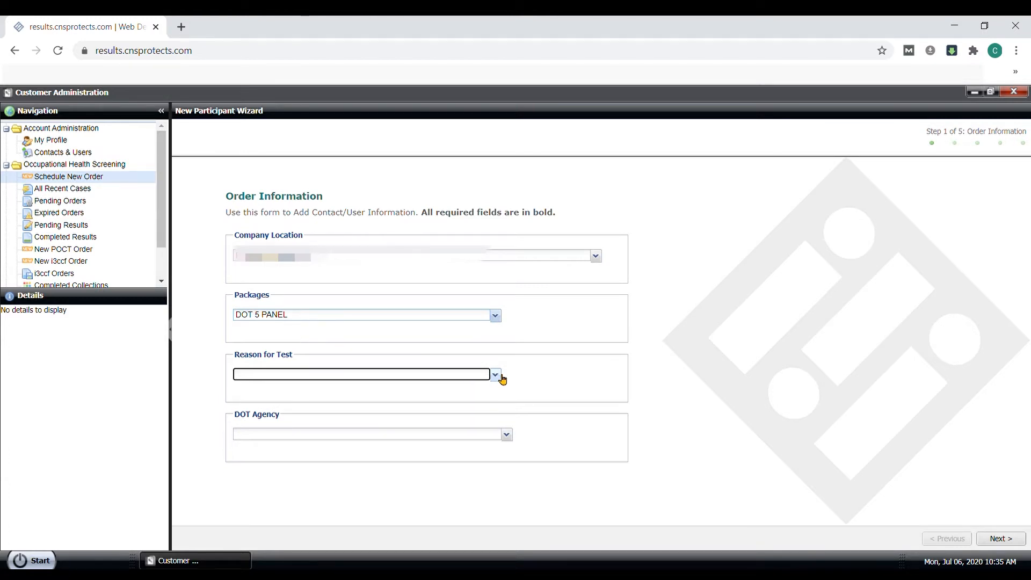
Step: Set the reason for test to PRE-EMPLOYMENT and the DOT agency to FMCSA
click(494, 376)
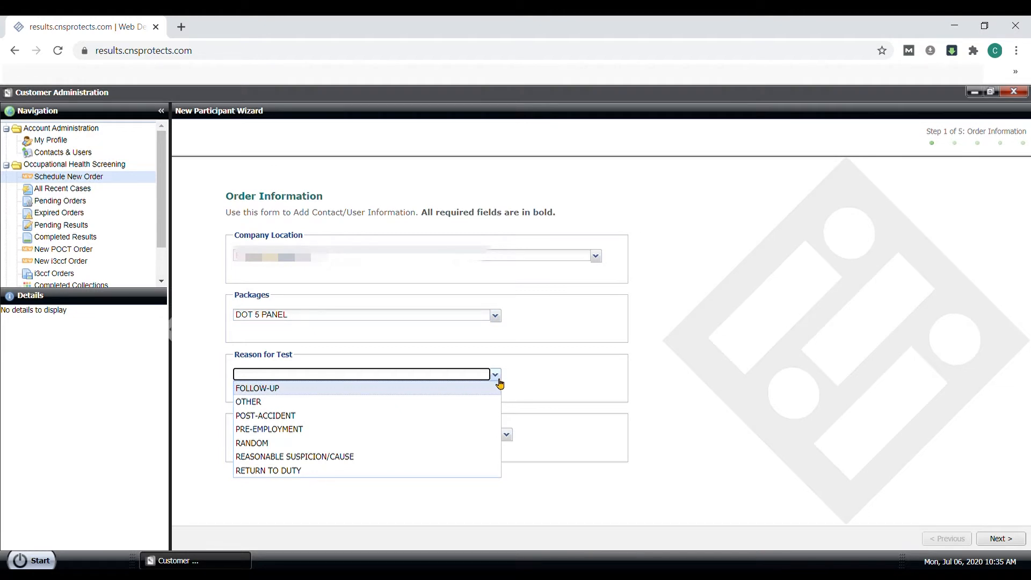
mouse_move(368, 435)
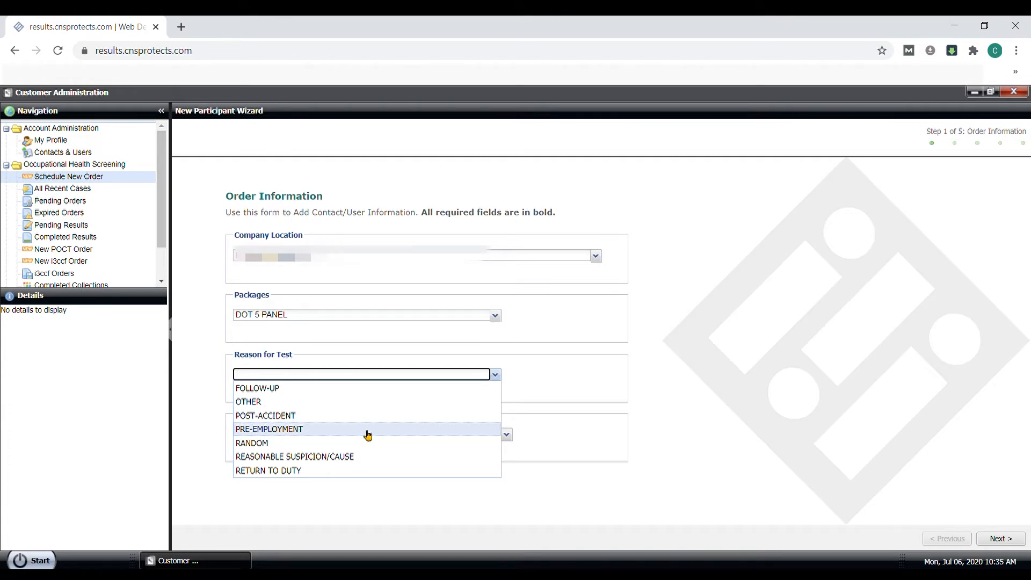
click(269, 429)
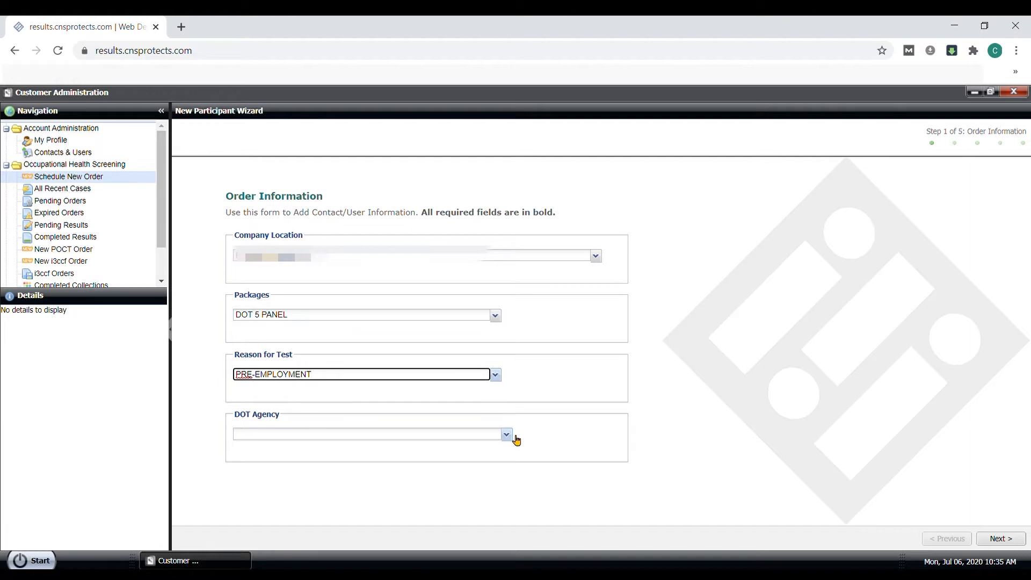
click(507, 434)
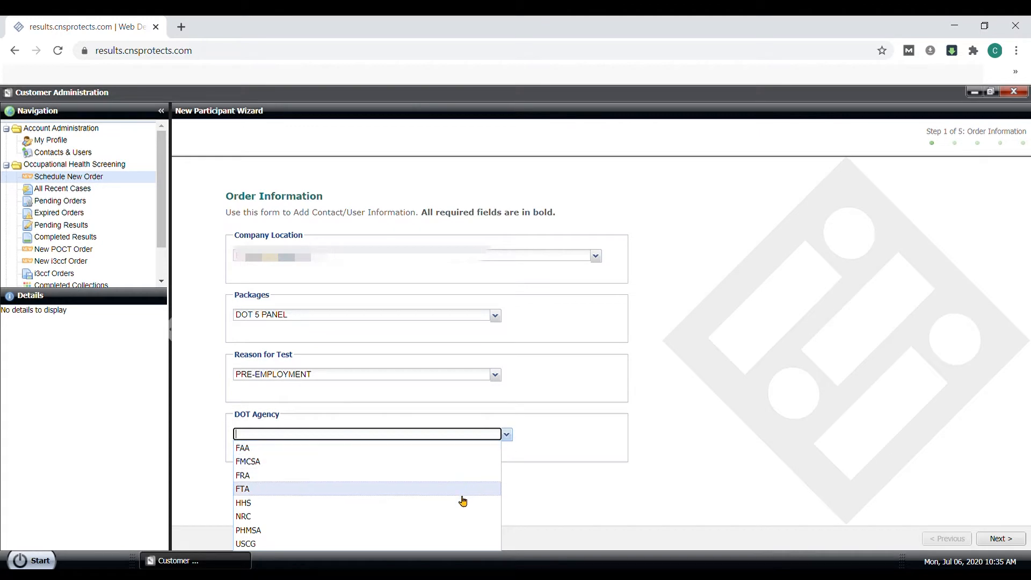
mouse_move(421, 466)
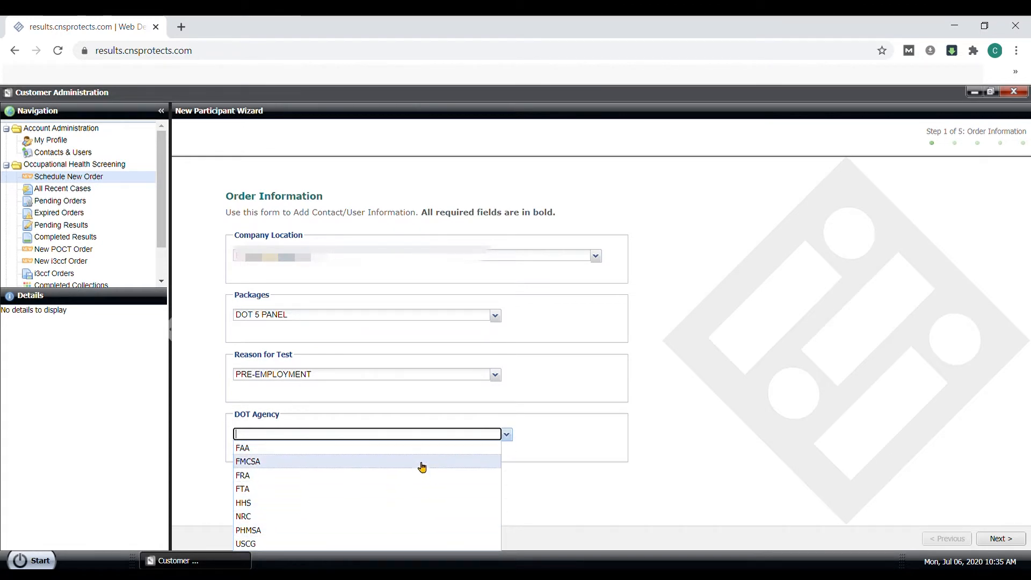
click(248, 461)
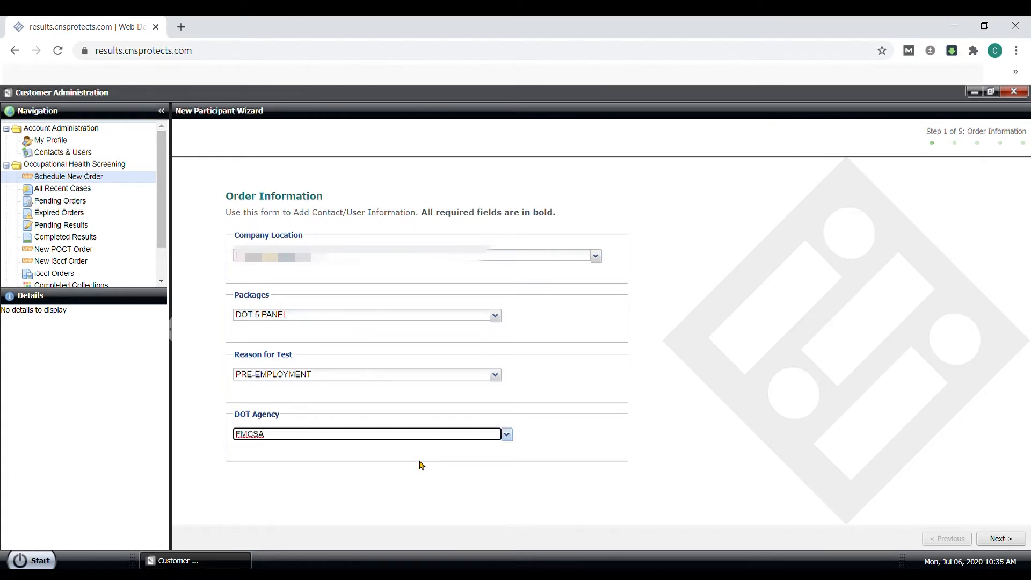
mouse_move(668, 470)
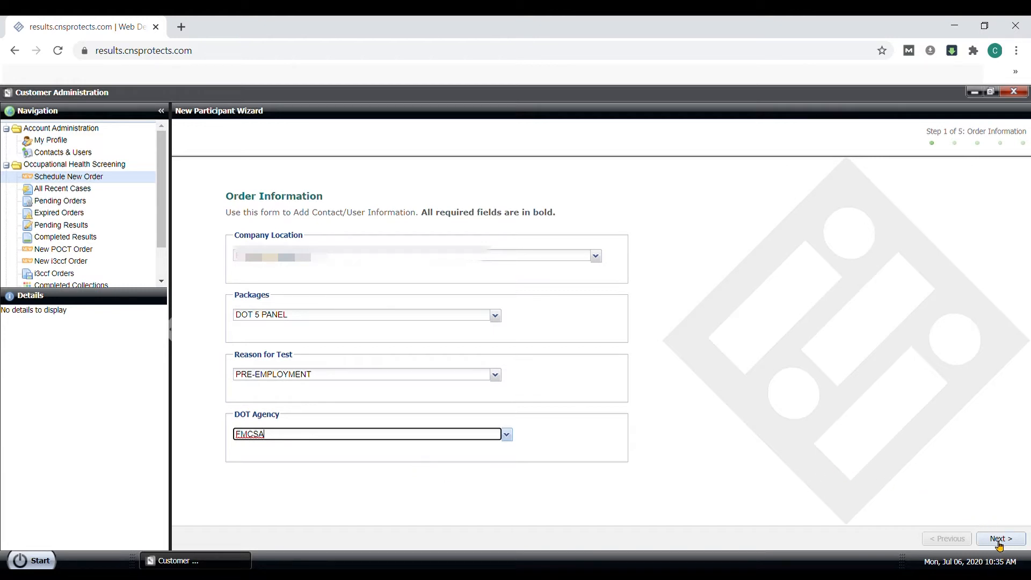
Step: Move to the participant step and enter first and last name 'Test'
click(999, 539)
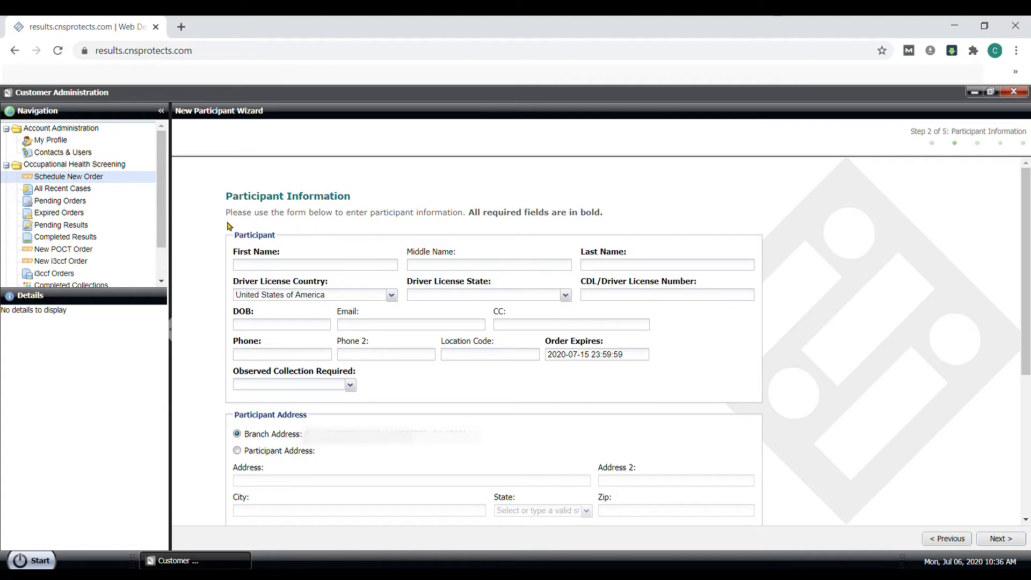
click(315, 264)
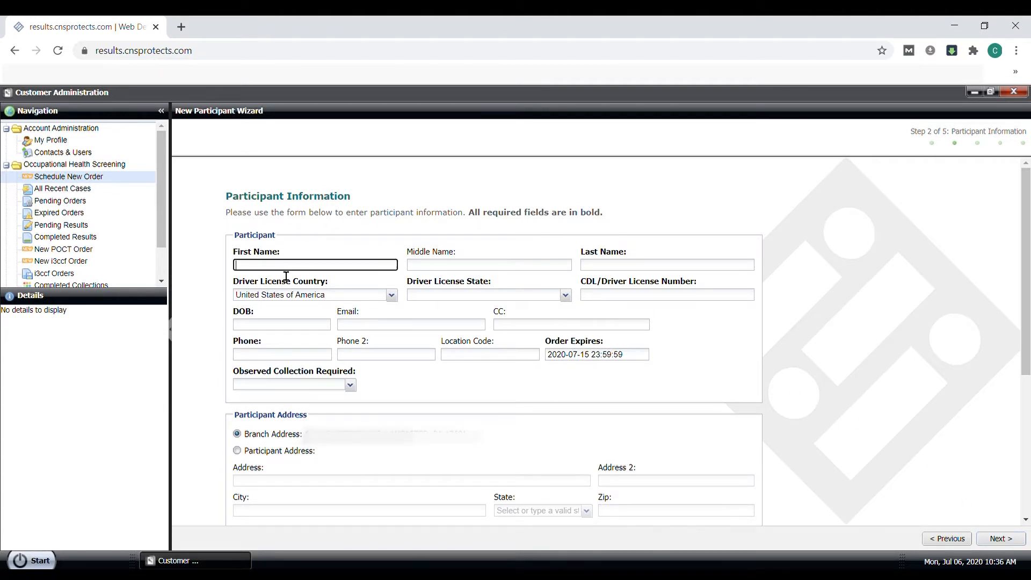
text(Test)
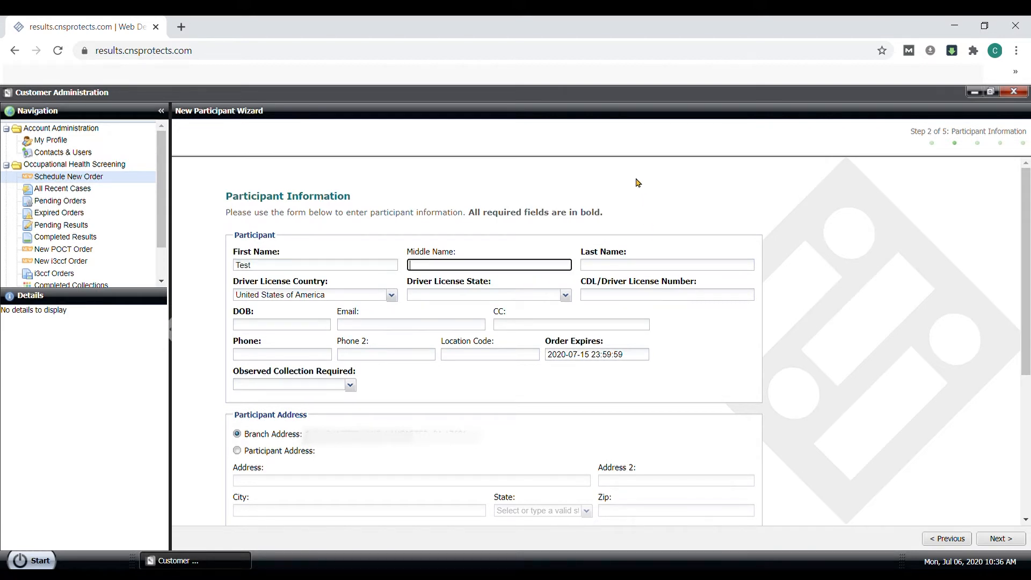
text(Test)
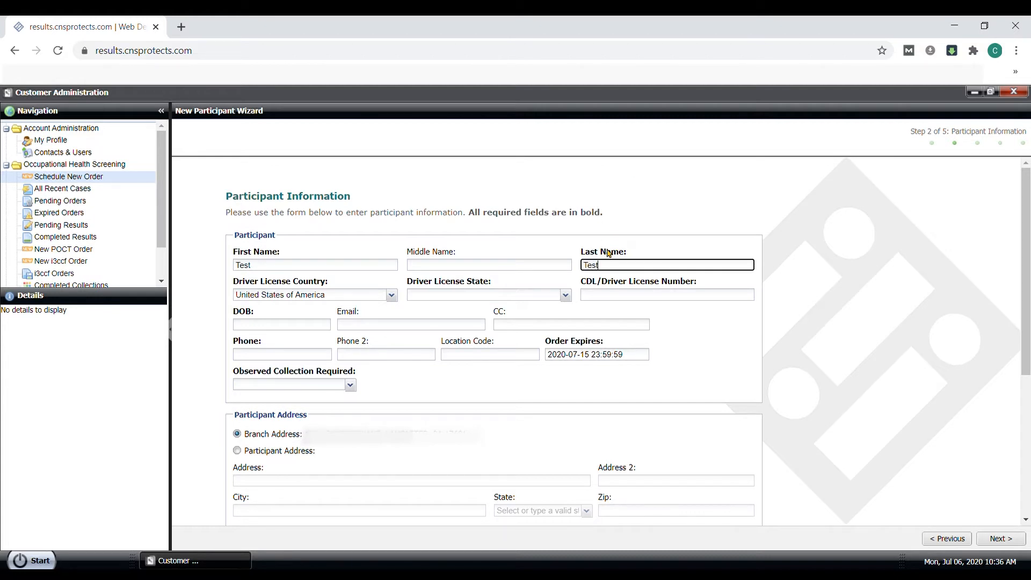
mouse_move(388, 305)
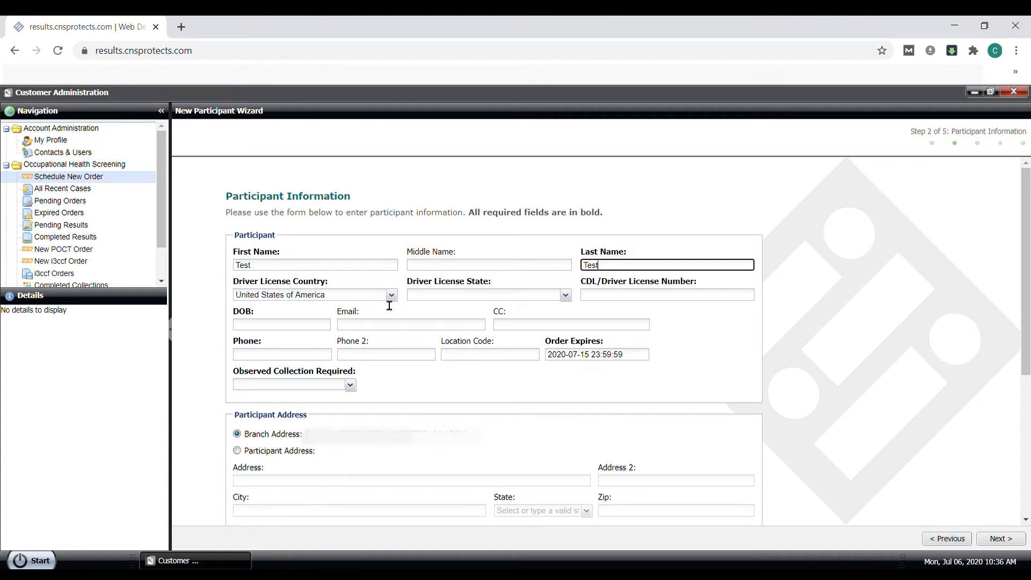
Step: Set the driver licence state to Oregon and the birth date to 1/1/1975
click(564, 294)
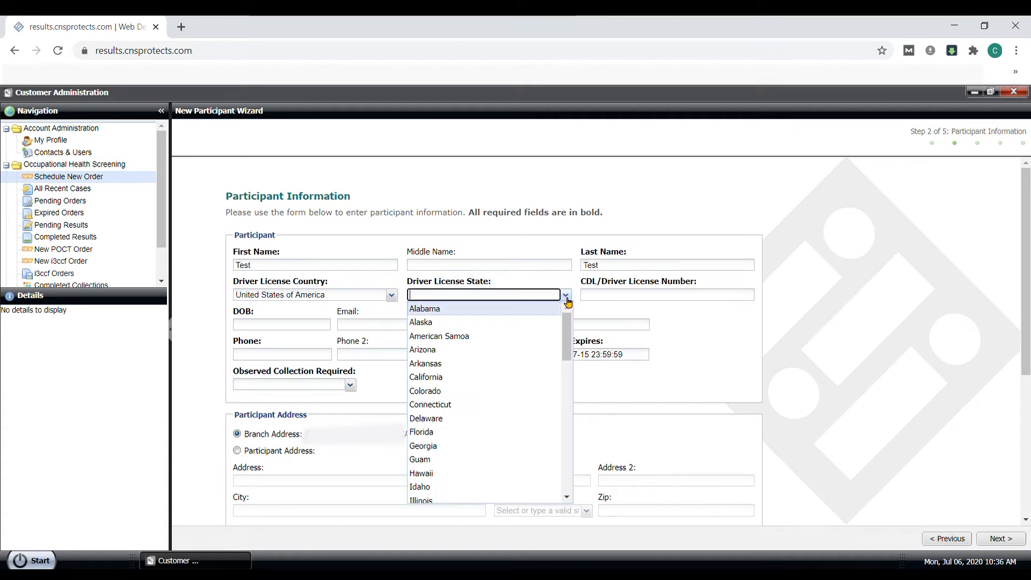
scroll(down, 3)
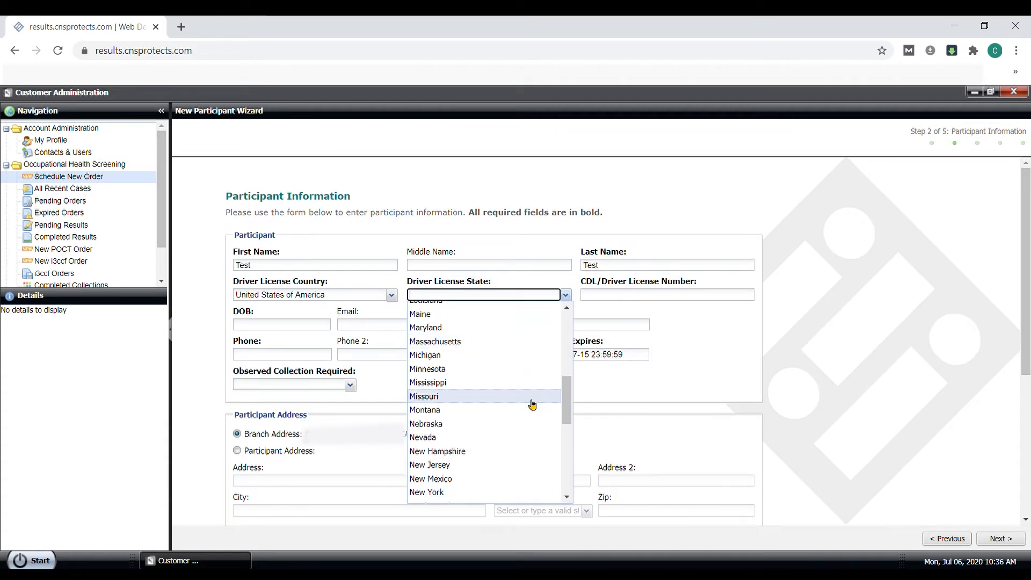
scroll(down, 3)
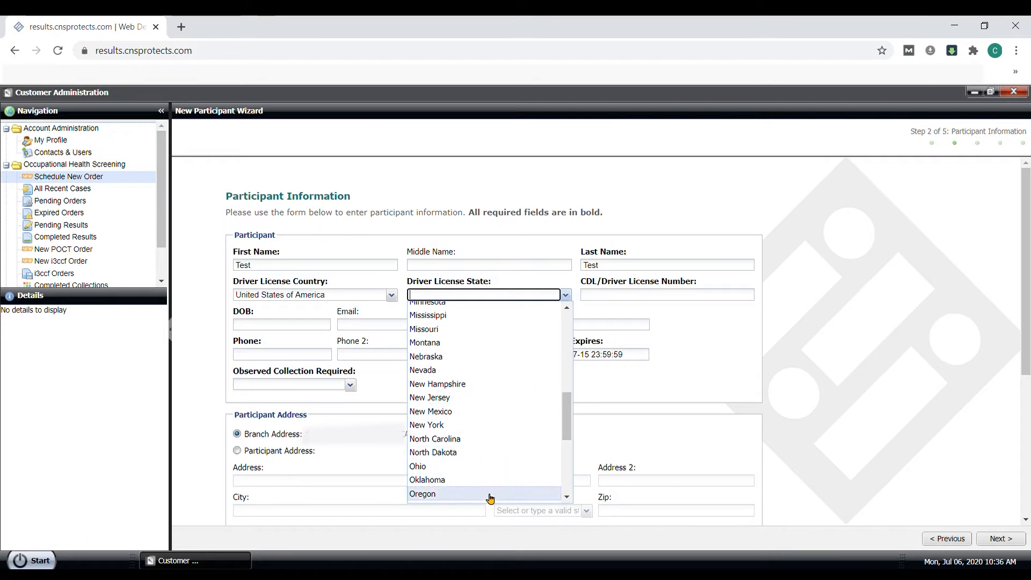
click(422, 494)
text(OR123456)
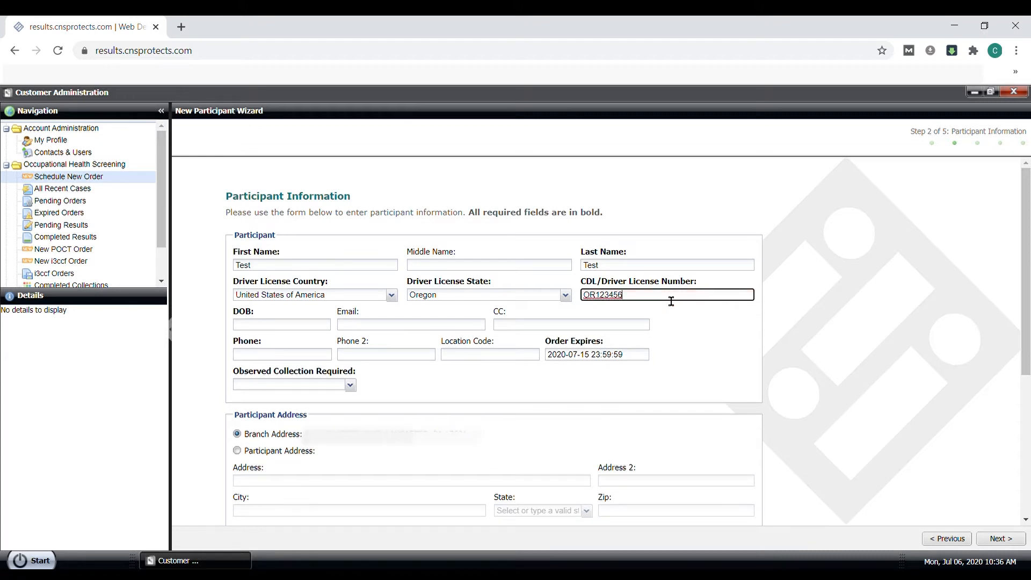
text(1/1/1975)
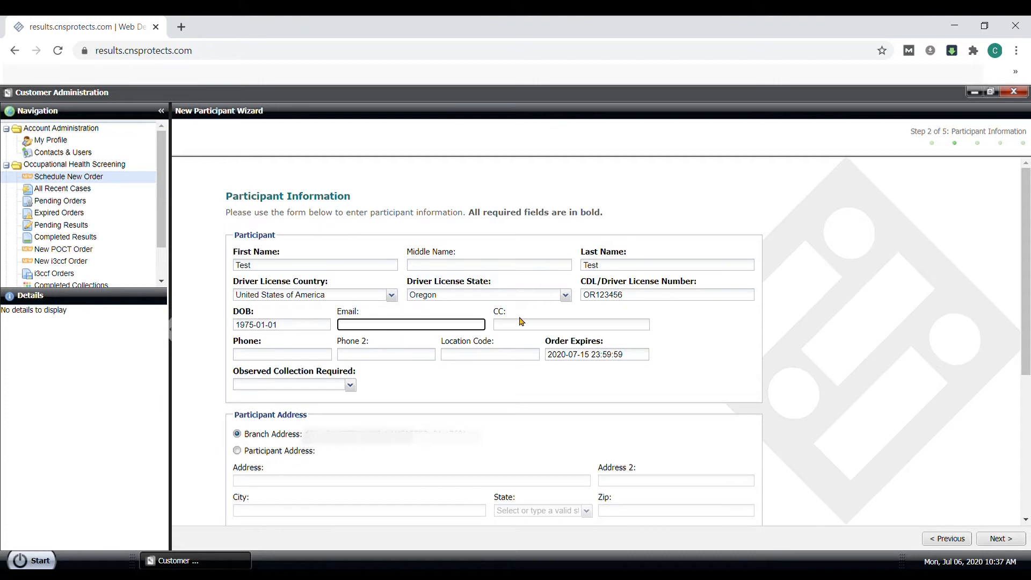
Step: Review the observed collection yes/no choice further down the form
scroll(down, 3)
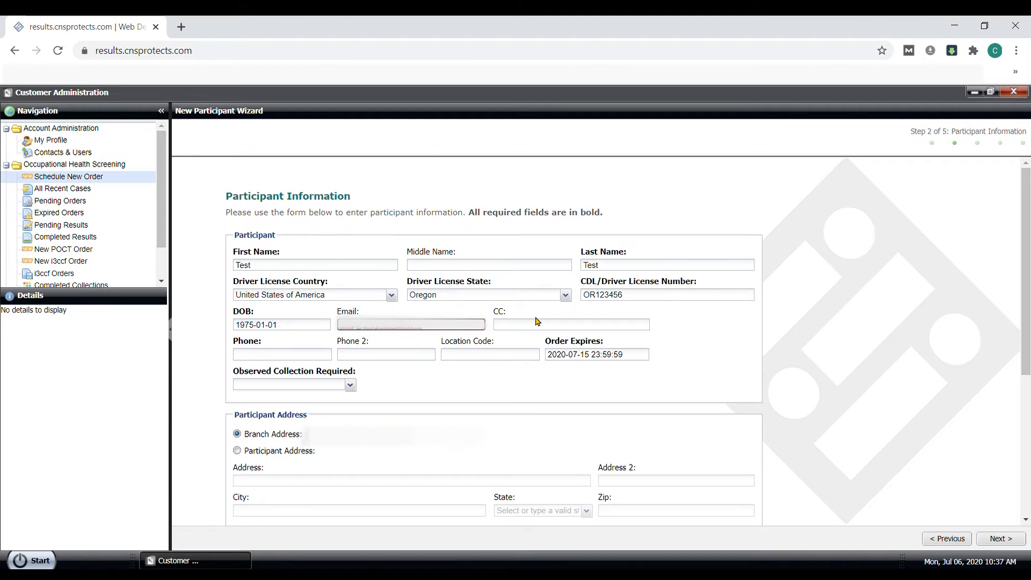
click(281, 354)
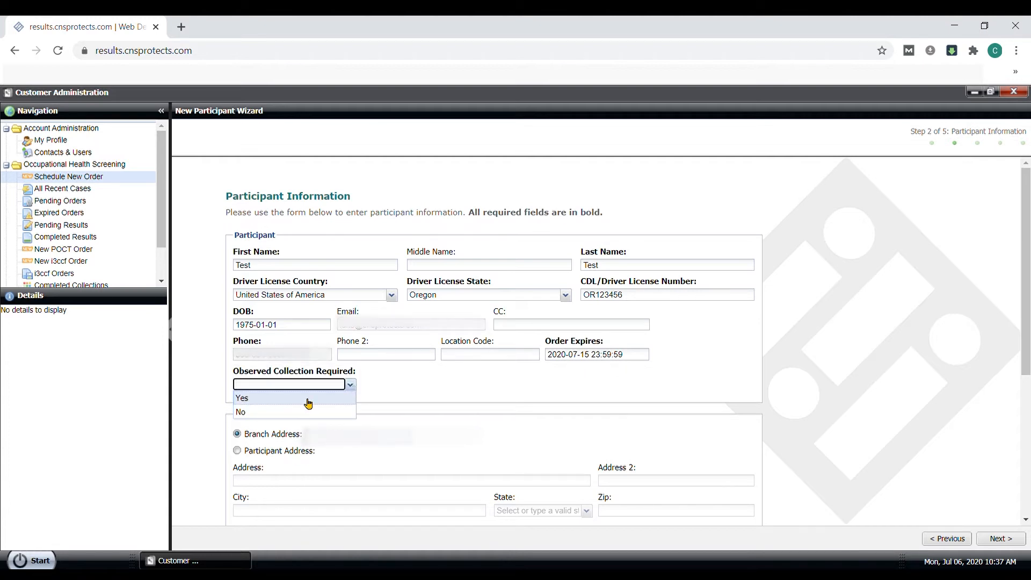
mouse_move(264, 414)
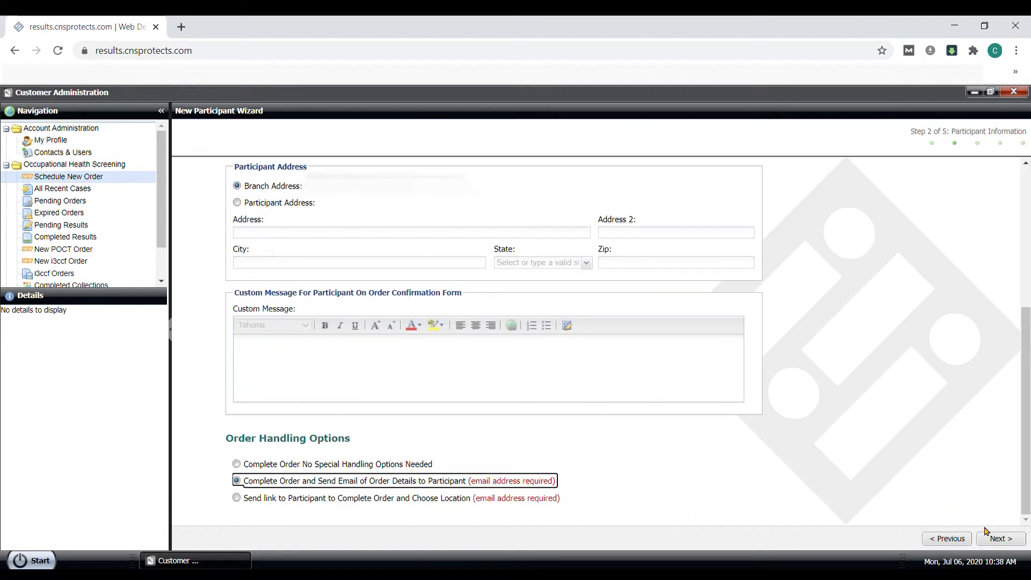
Step: List preferred-network collection sites near starting zip code 97007
click(998, 538)
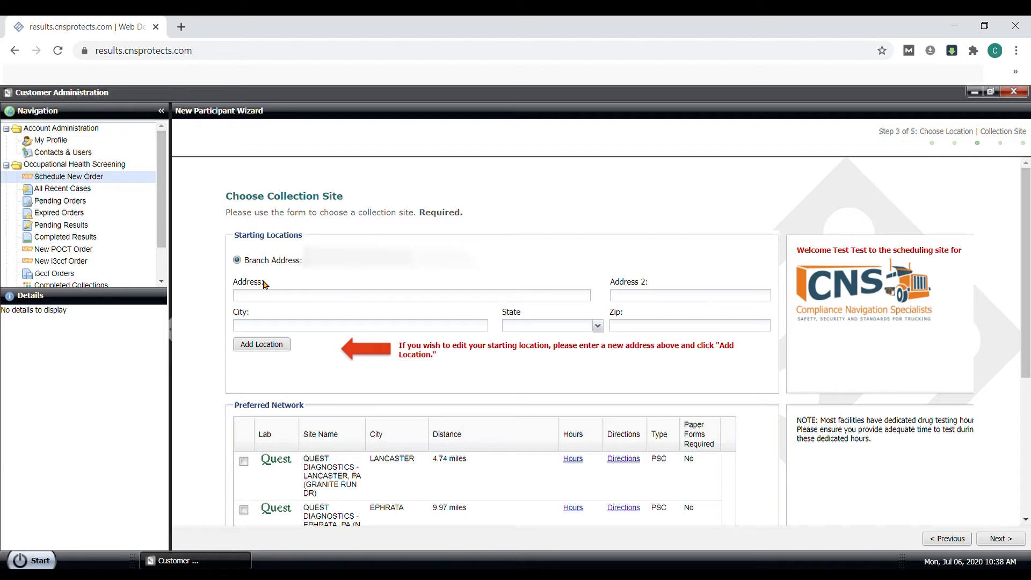
mouse_move(637, 333)
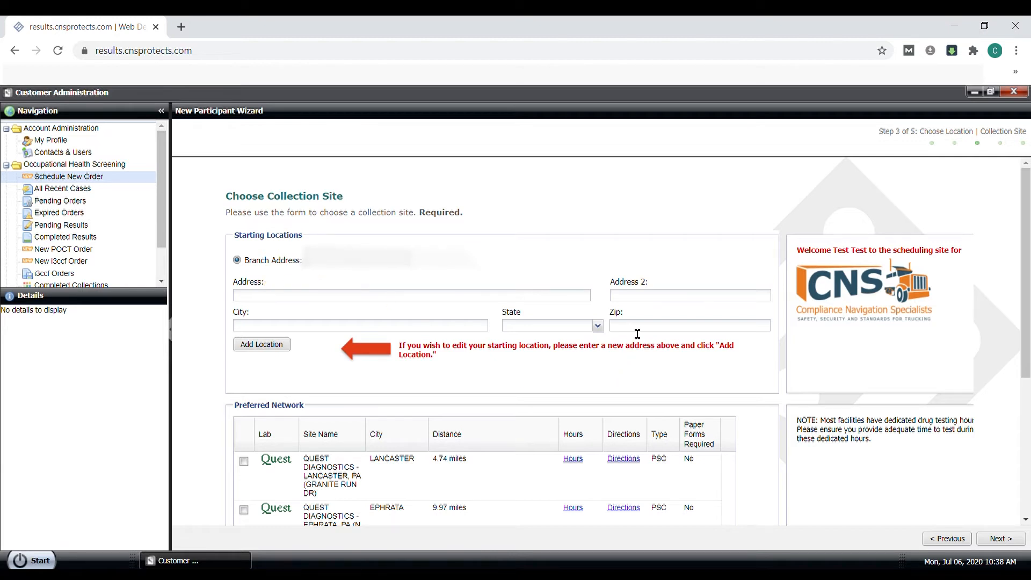
click(690, 325)
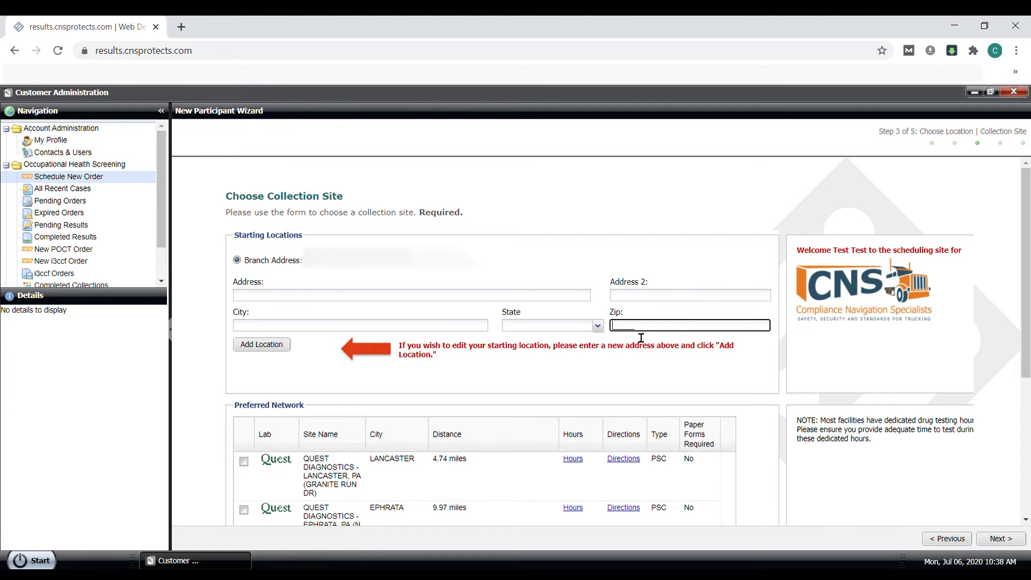
text(97007)
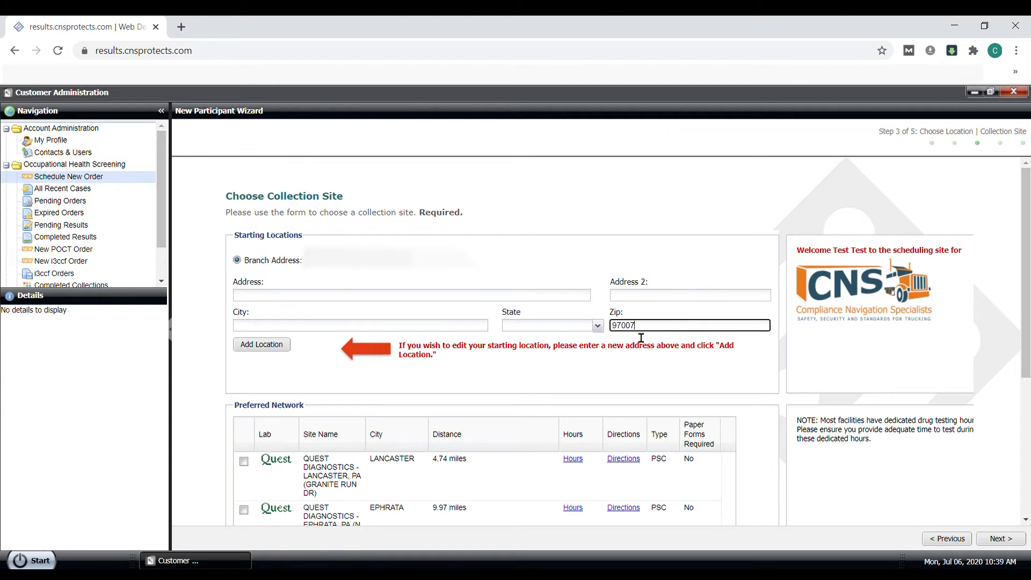
click(260, 344)
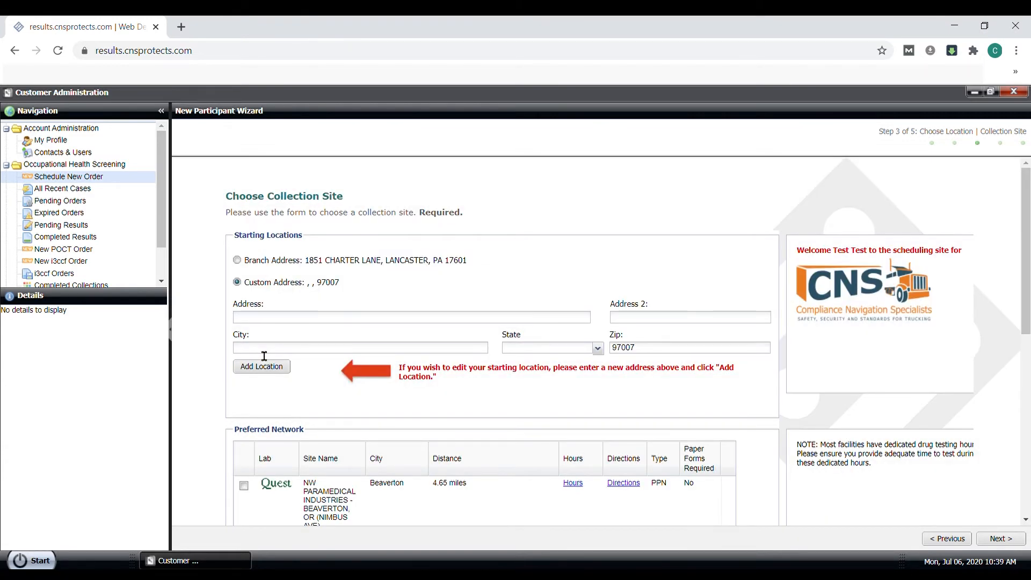
scroll(down, 3)
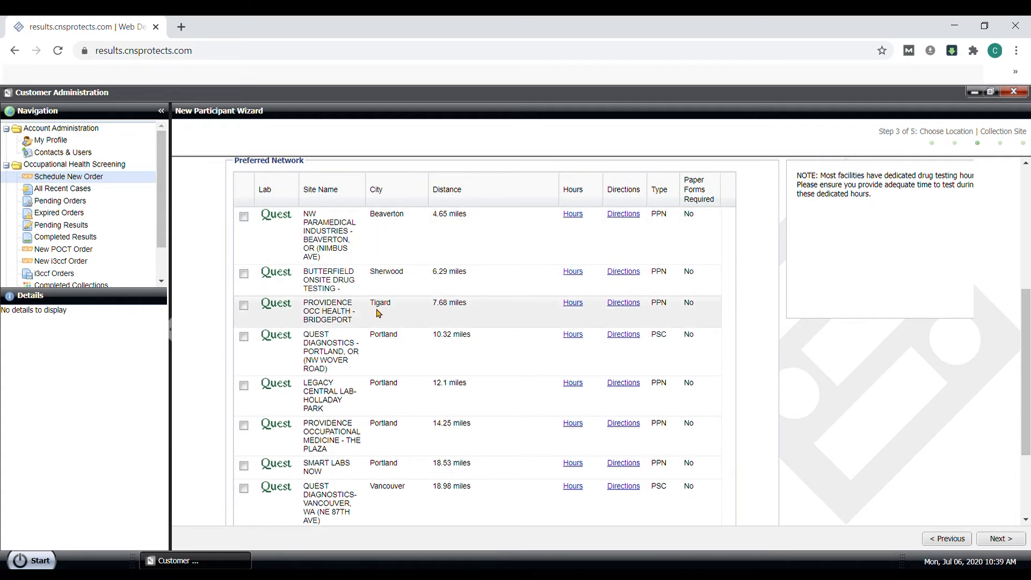
mouse_move(394, 406)
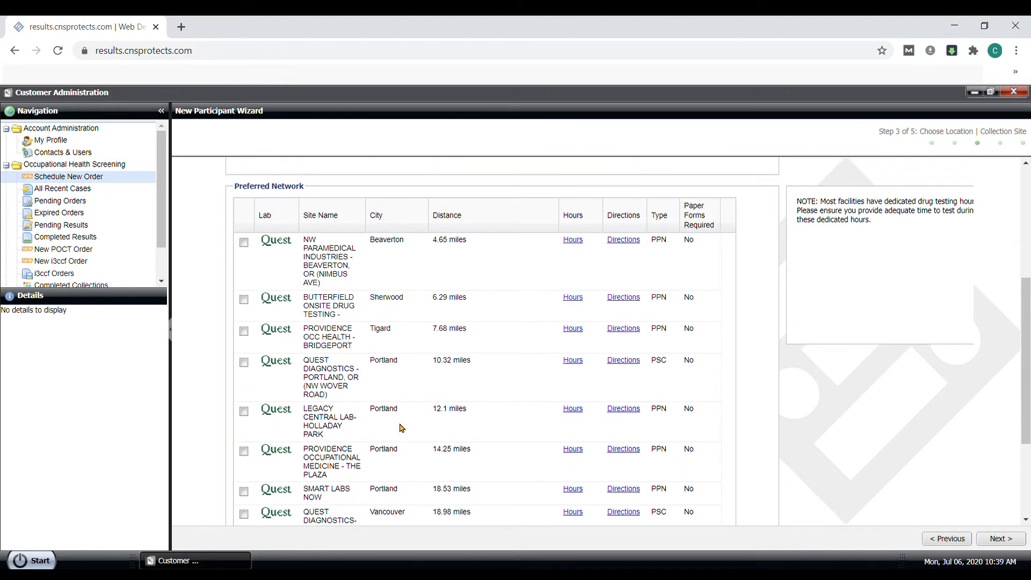
scroll(up, 3)
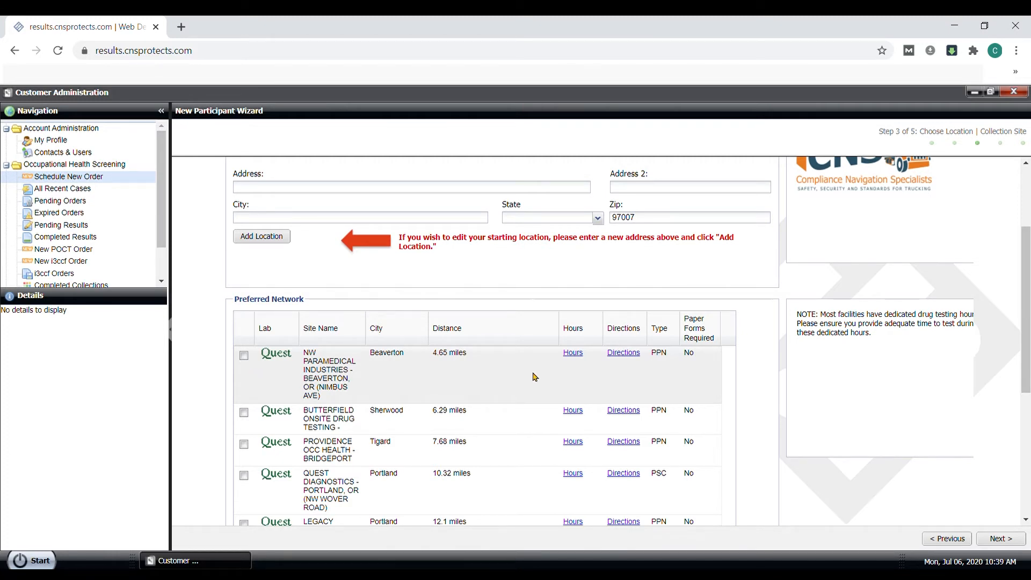
mouse_move(663, 368)
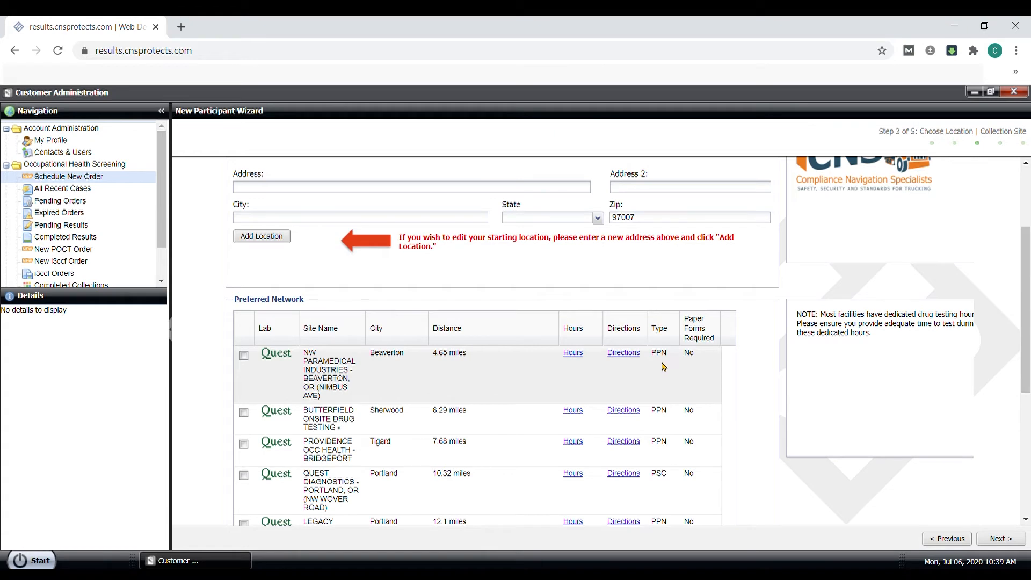
Step: Review the Beaverton NW Paramedical site's weekday 8:30–4:30 hours and keep it as the collection site
click(573, 352)
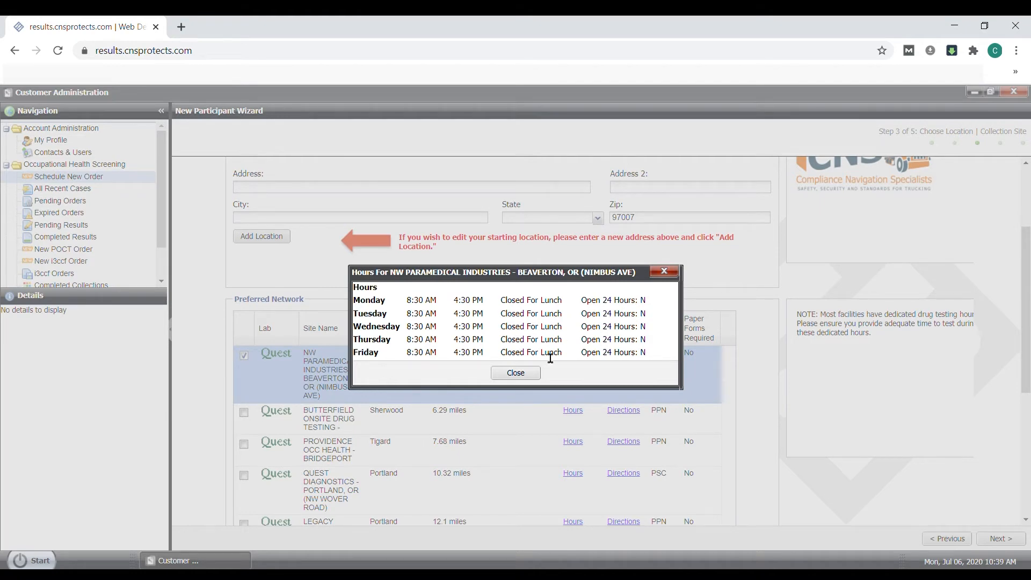
click(516, 373)
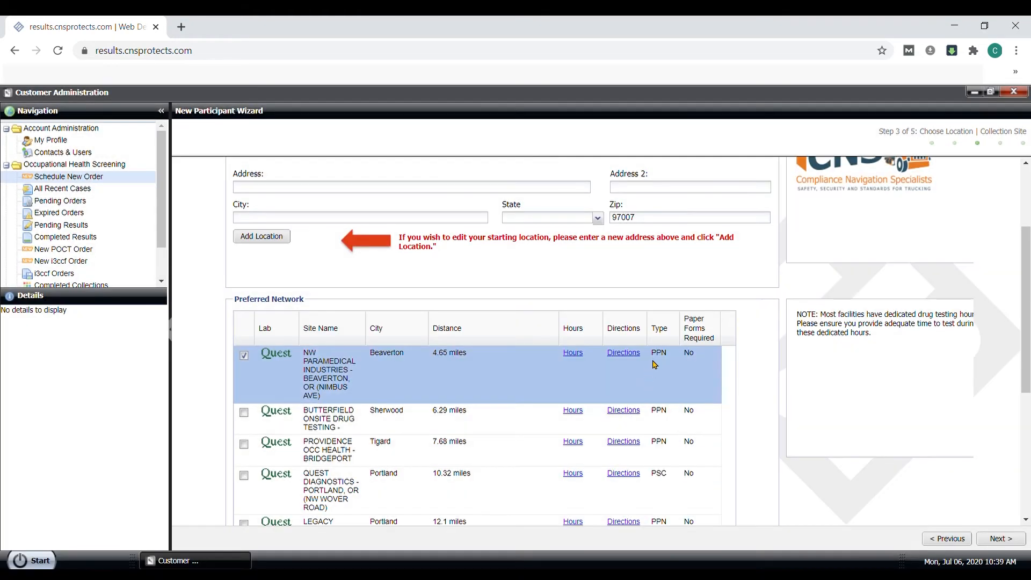
mouse_move(670, 360)
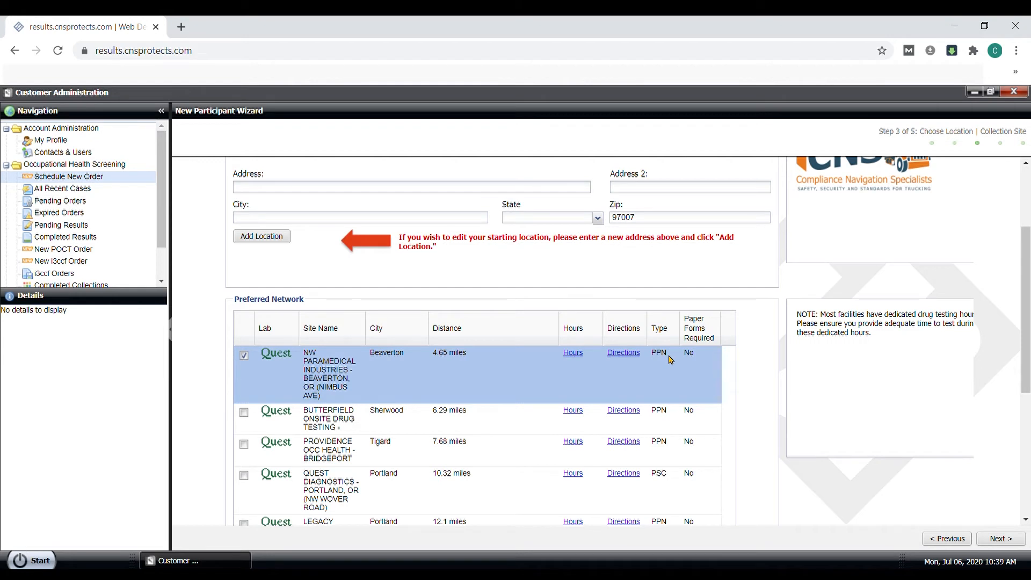
scroll(down, 3)
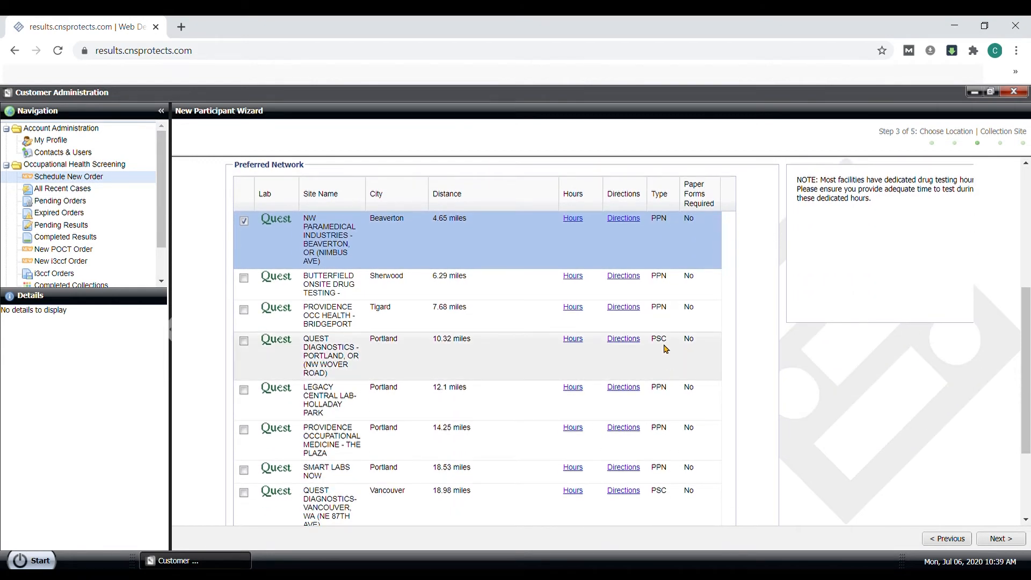
mouse_move(659, 347)
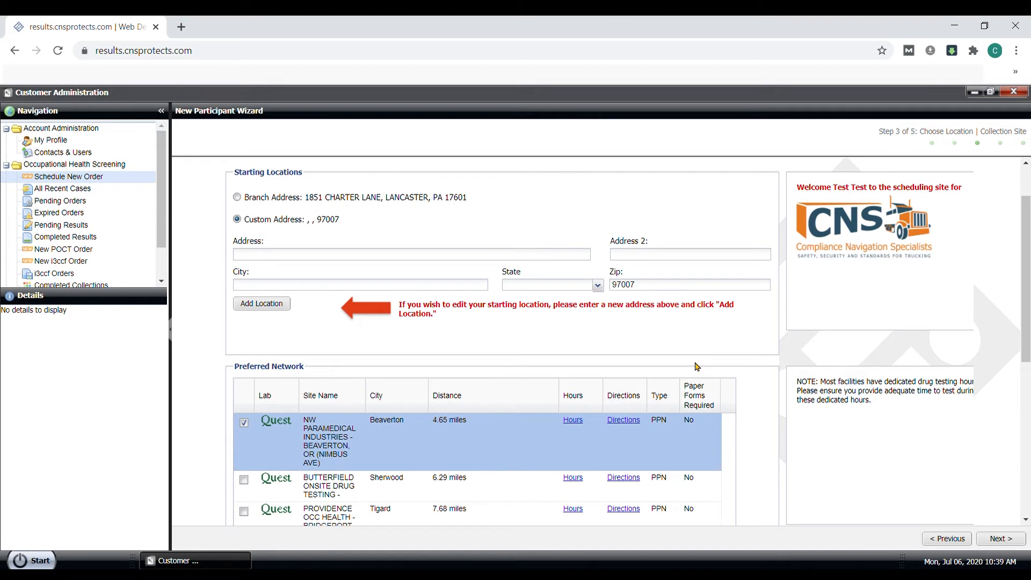
scroll(down, 3)
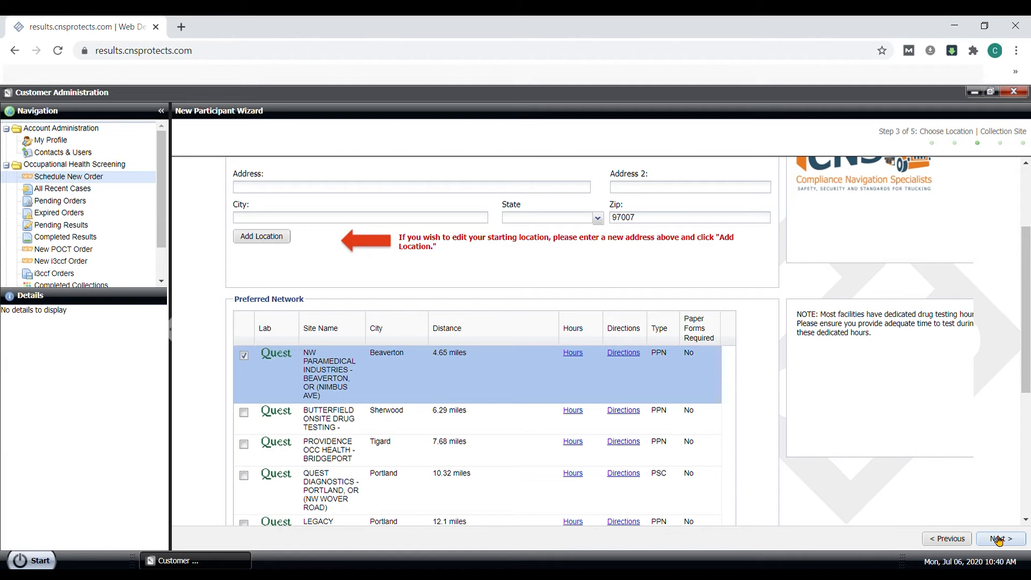
click(999, 539)
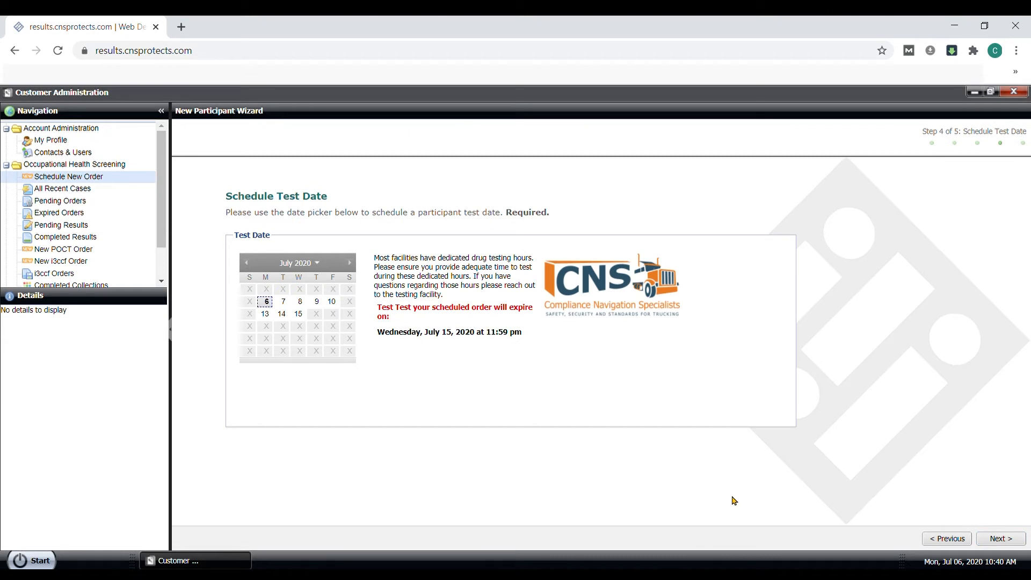
click(998, 538)
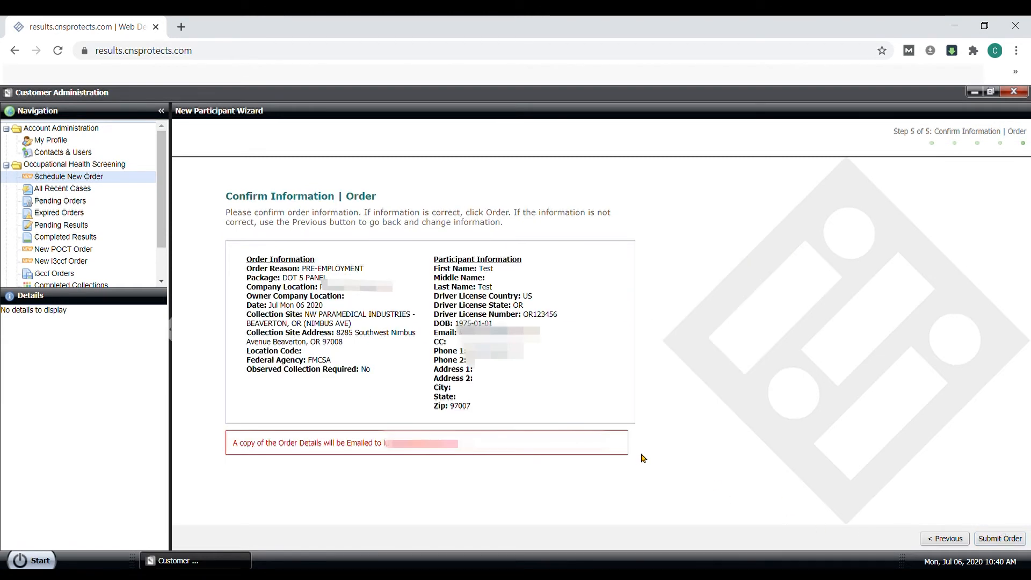
mouse_move(631, 413)
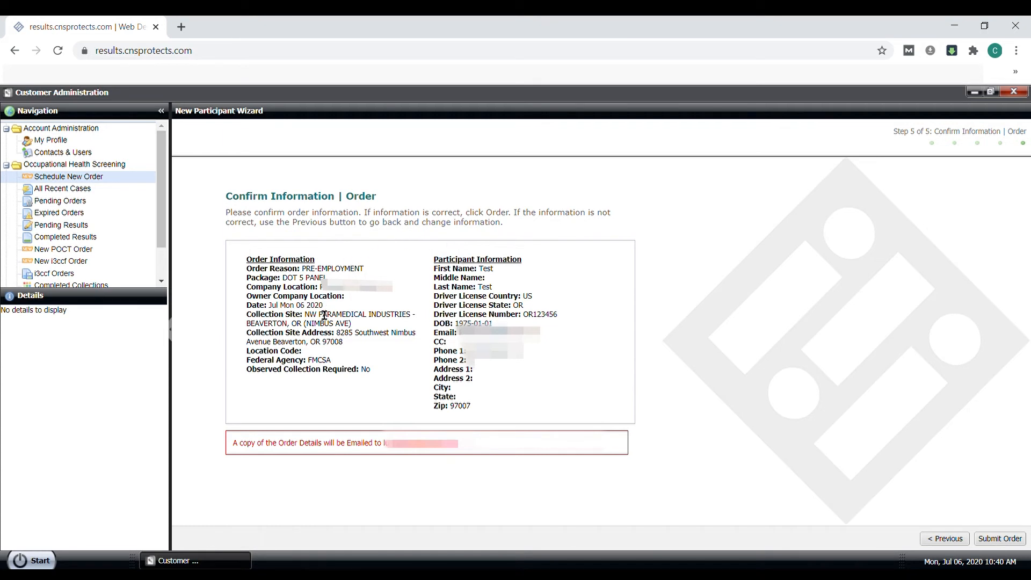
mouse_move(313, 404)
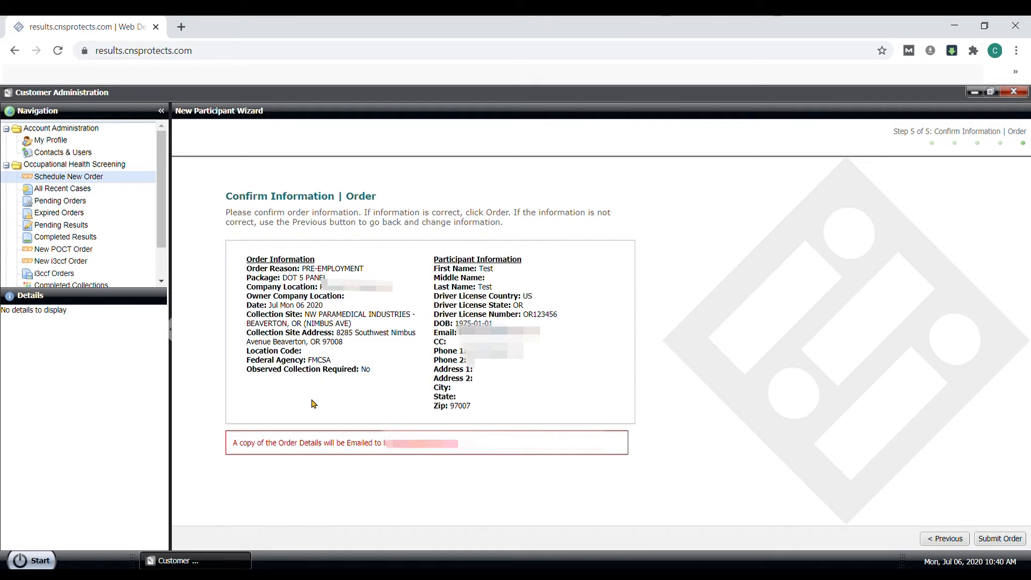
mouse_move(338, 376)
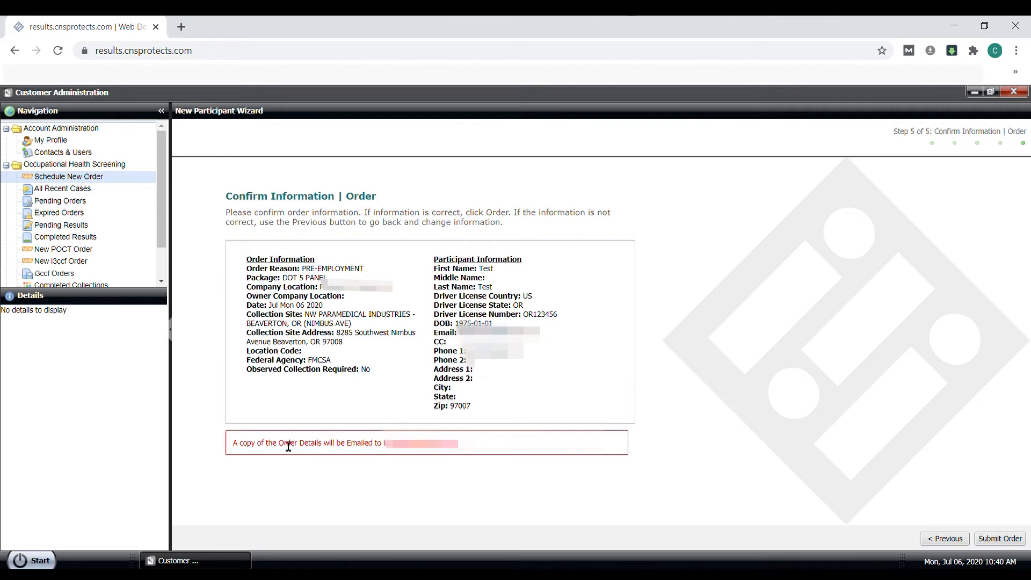
mouse_move(822, 464)
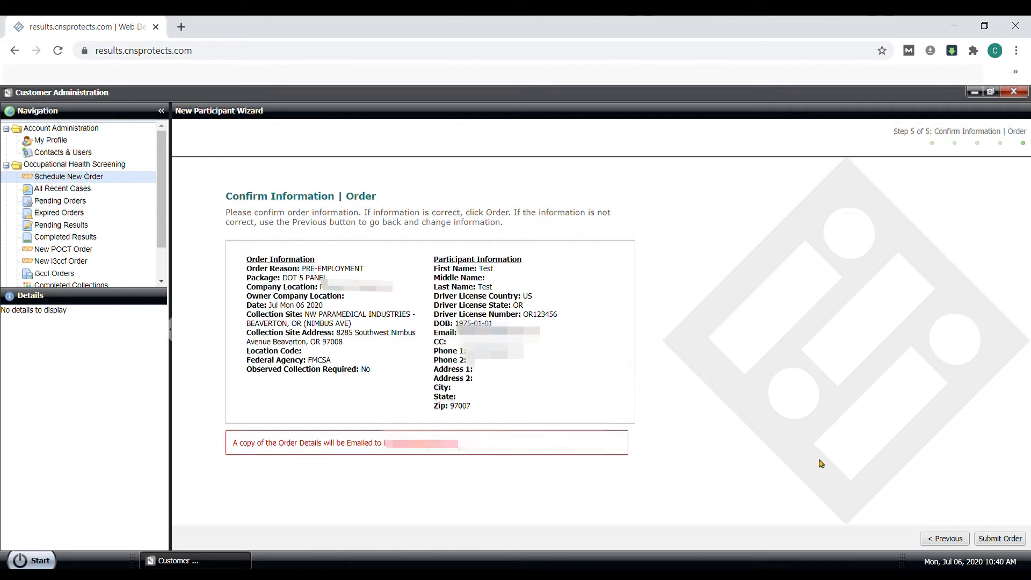
Step: Submit the drug test order and close its Order Confirmation sheet
click(1000, 538)
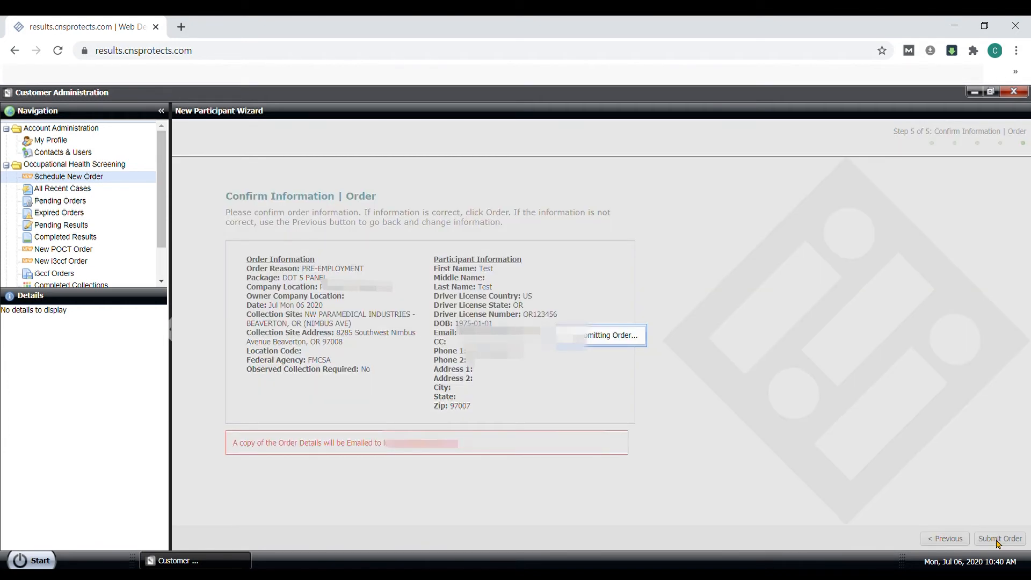
mouse_move(773, 433)
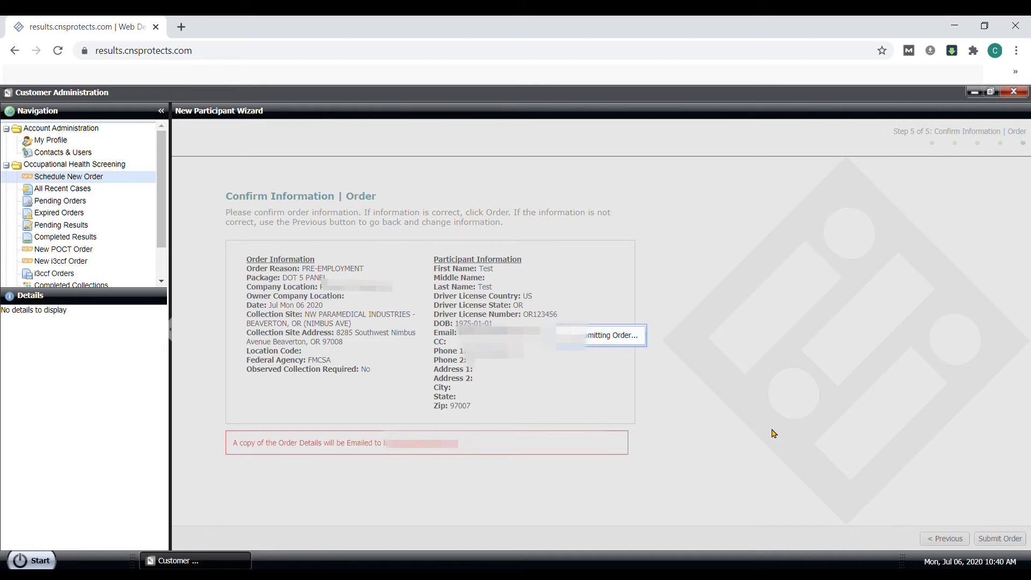
click(999, 539)
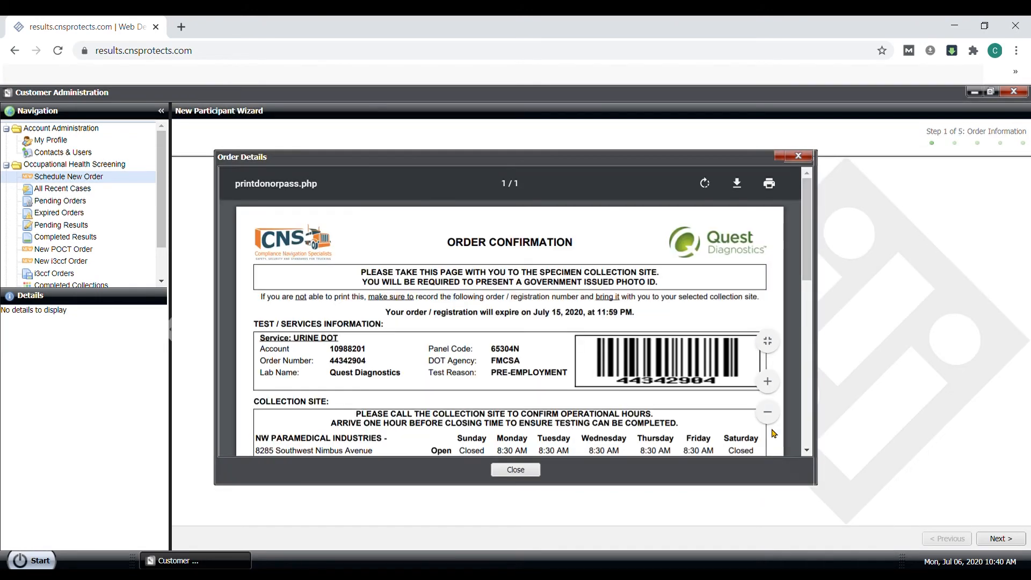
mouse_move(404, 438)
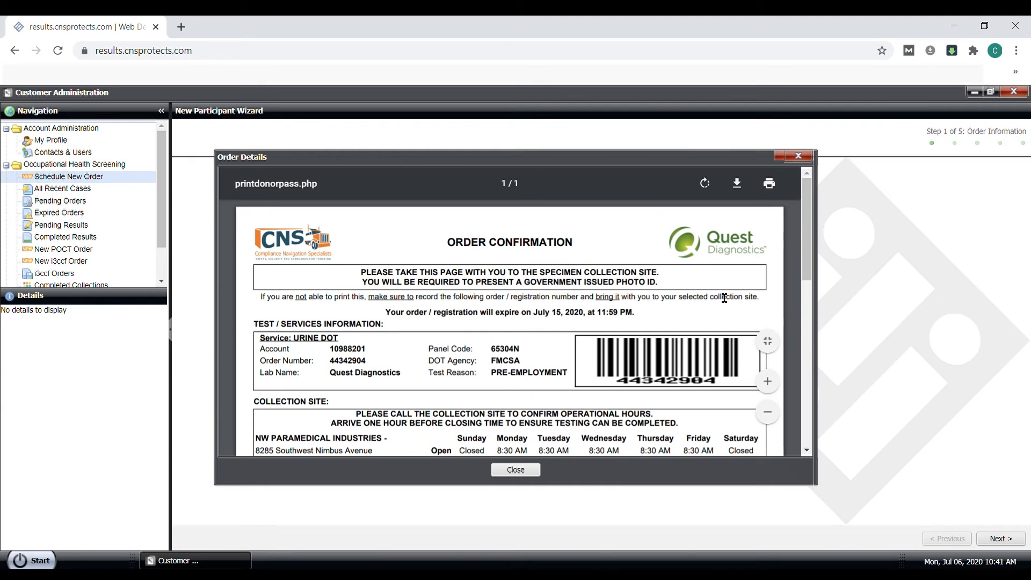
mouse_move(576, 345)
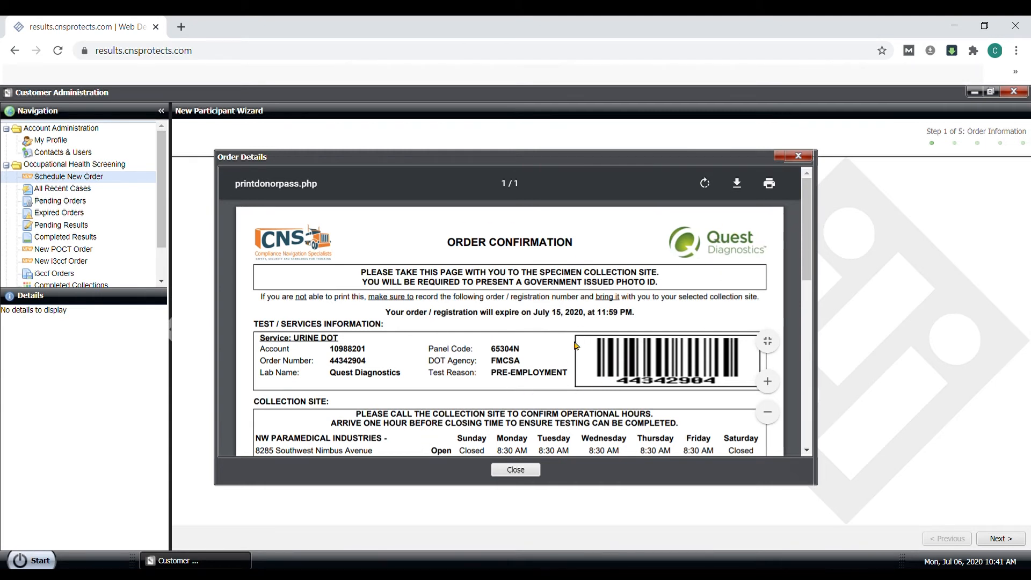
mouse_move(658, 402)
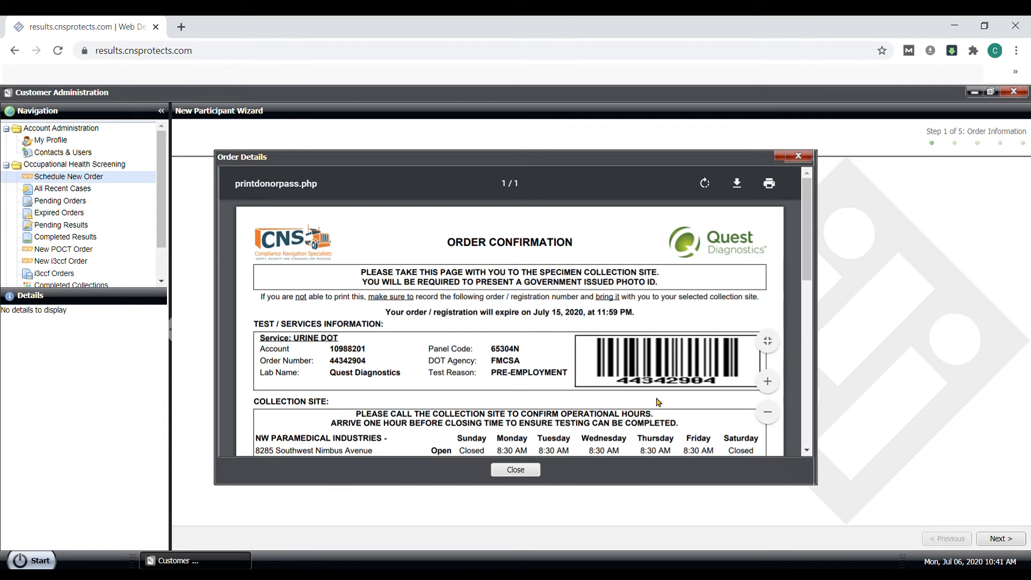
mouse_move(559, 328)
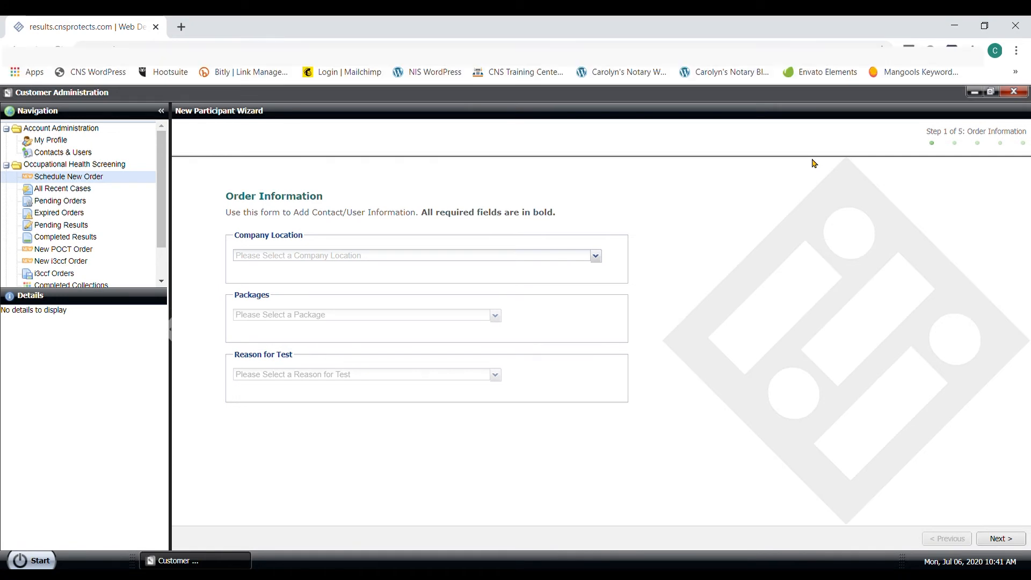
mouse_move(62, 189)
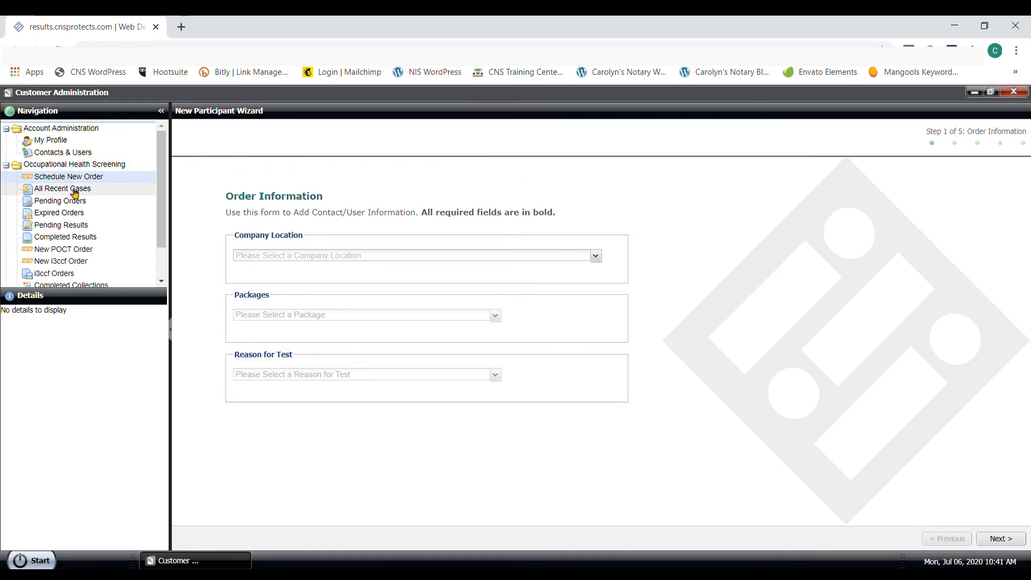
Step: Show all recent cases from the last 30 days
click(63, 189)
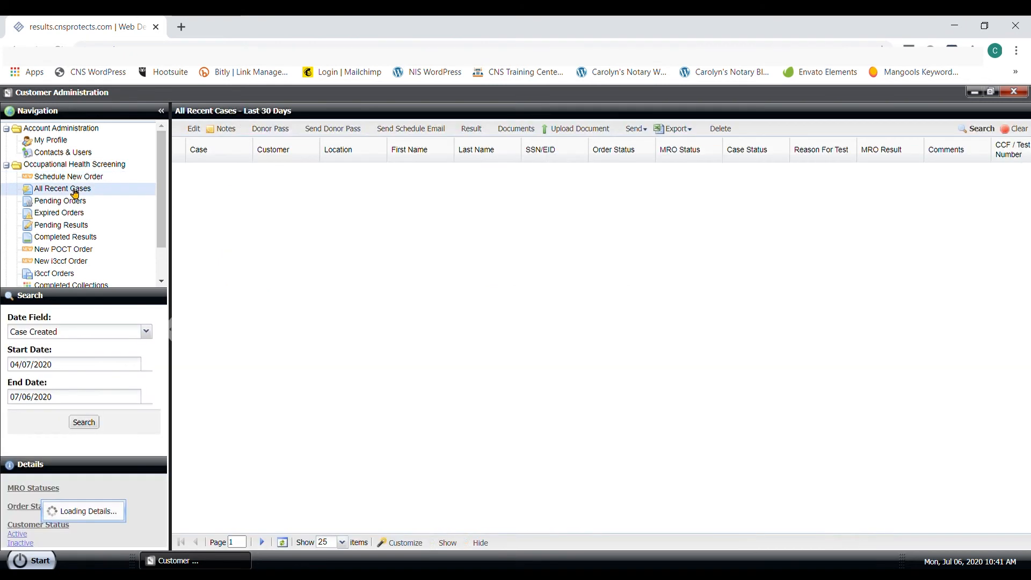
click(62, 189)
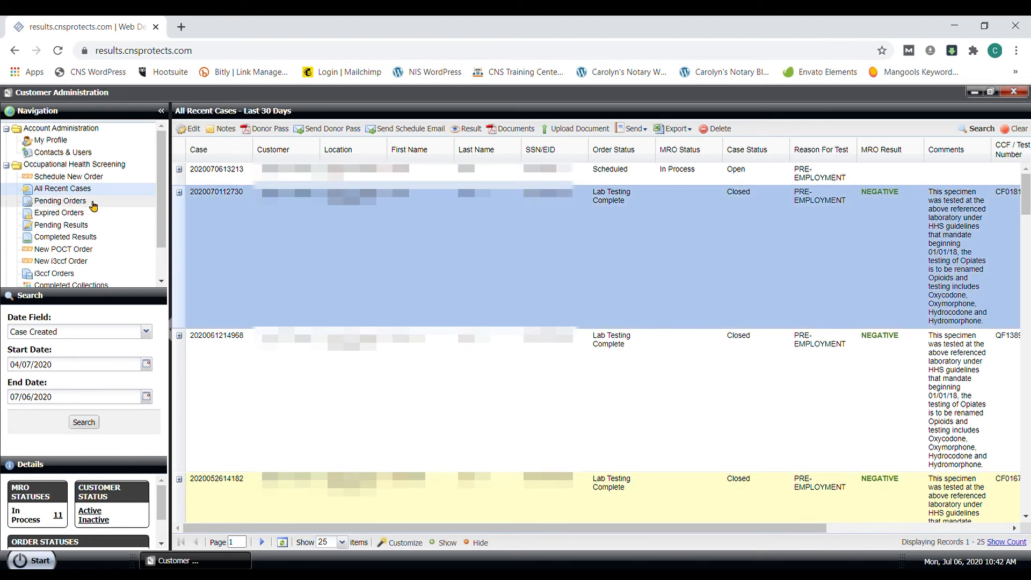
mouse_move(103, 230)
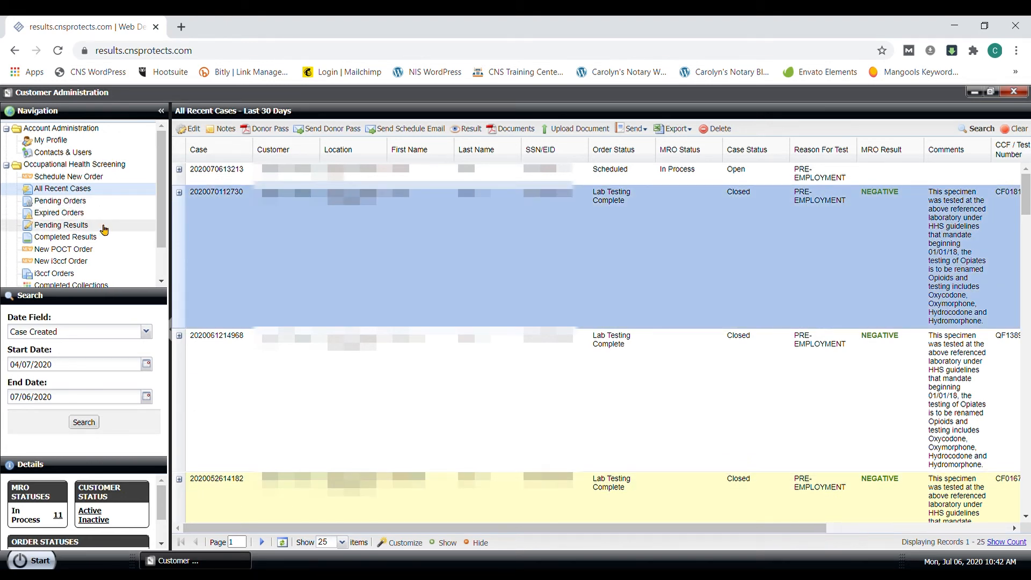
mouse_move(88, 239)
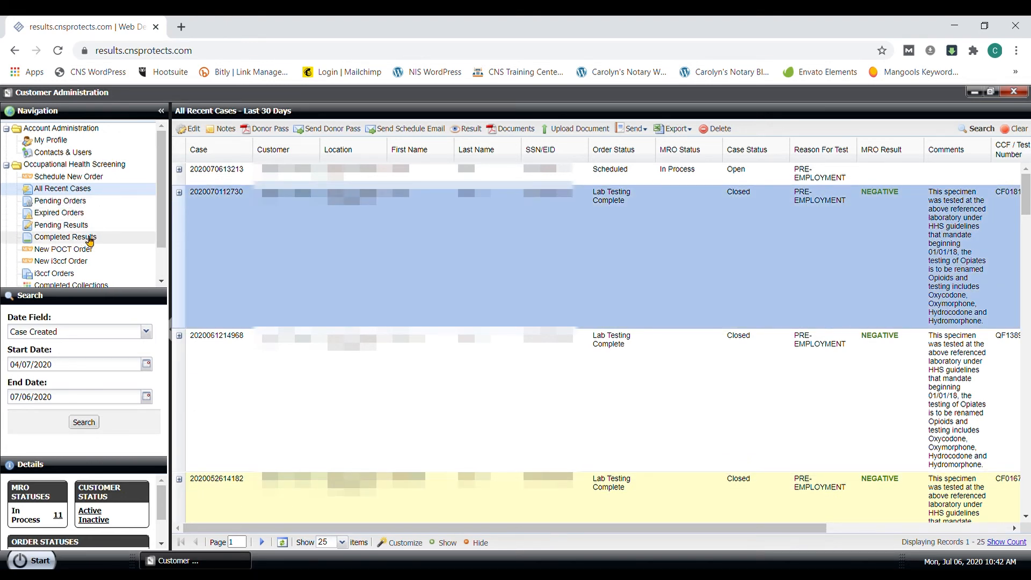
Step: Show the completed results list and select the second result
click(66, 236)
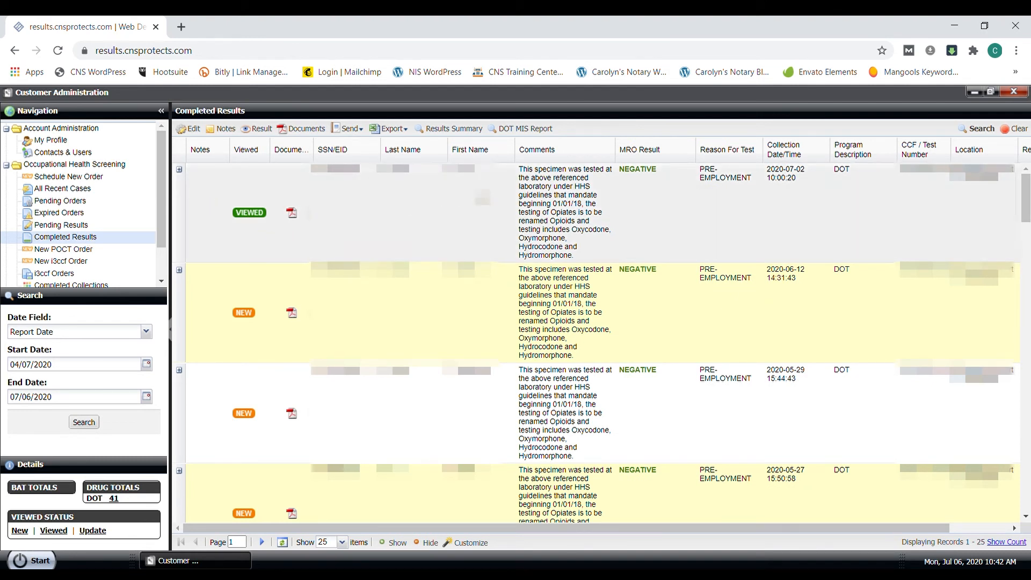
mouse_move(664, 188)
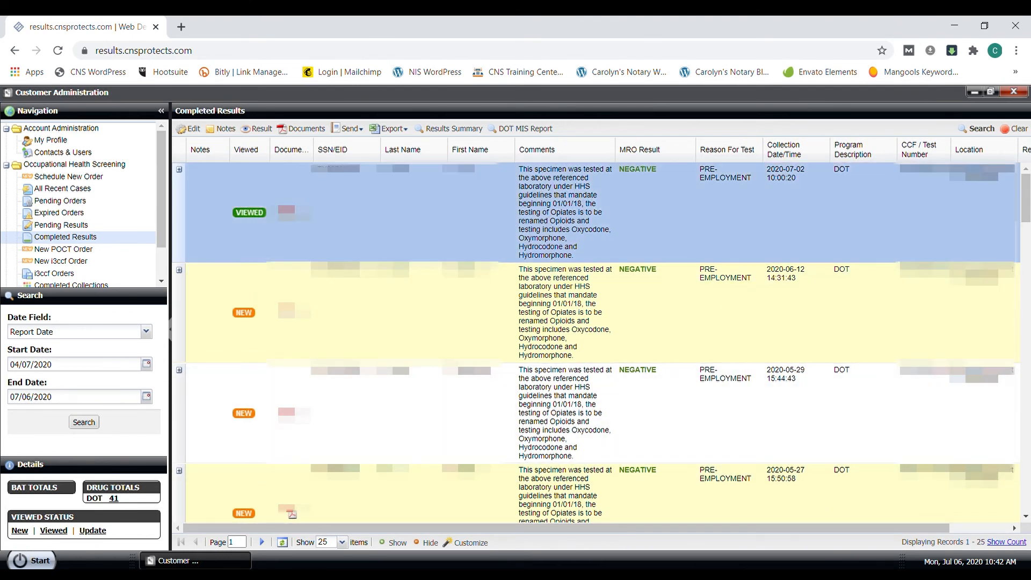
mouse_move(299, 127)
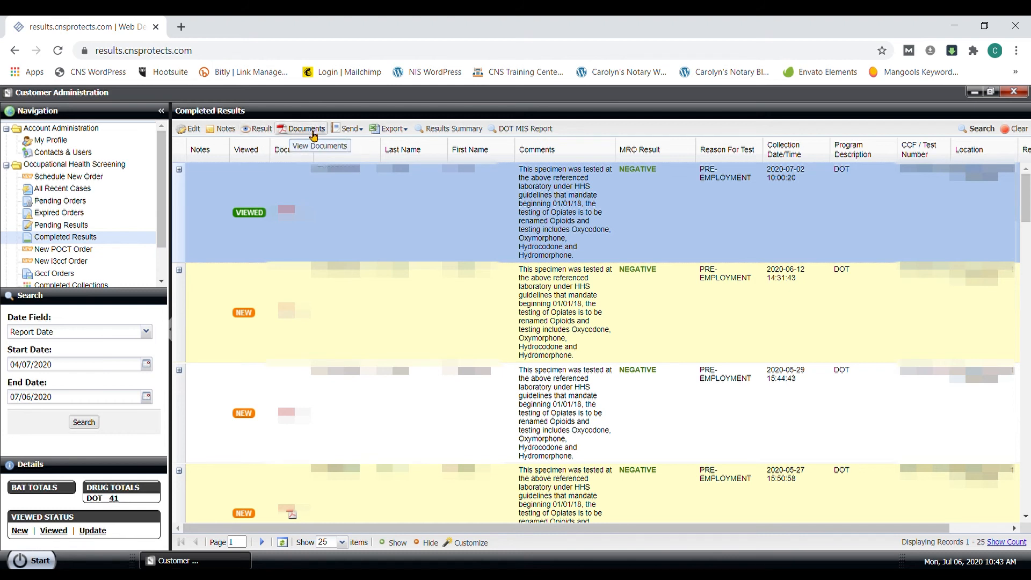
mouse_move(349, 128)
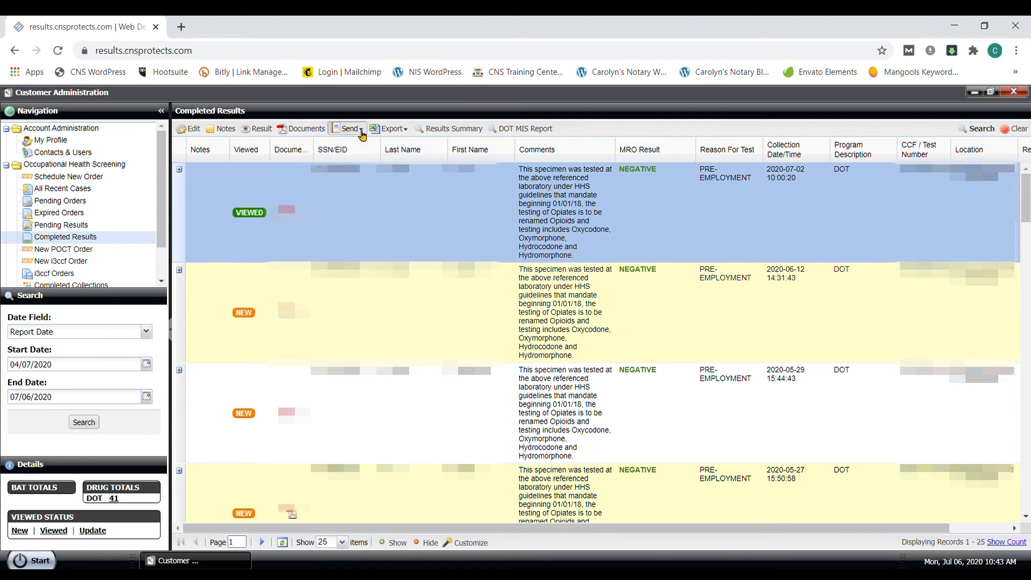
click(349, 128)
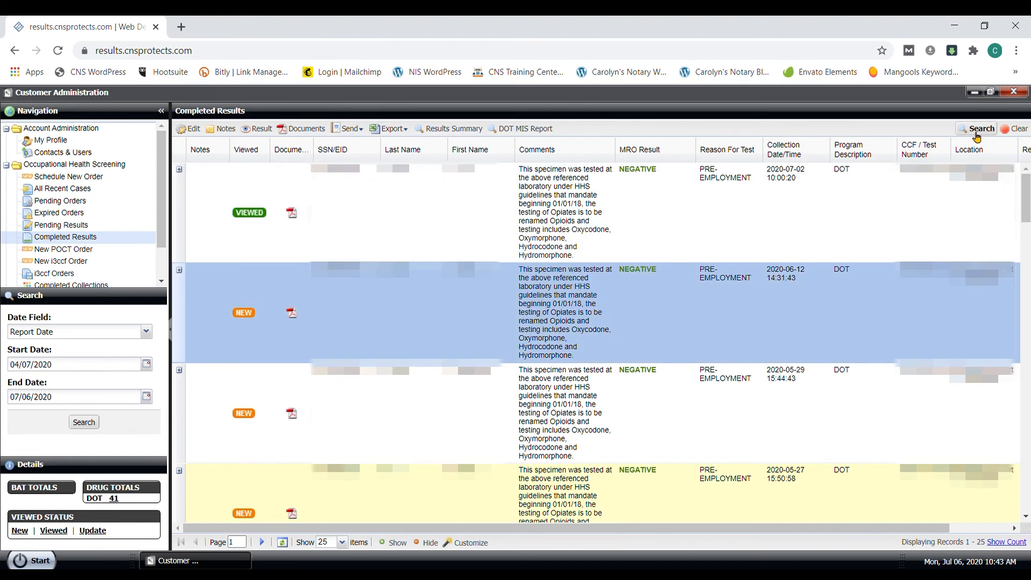
Step: Search completed results by last name 'ha' to narrow to one record
click(980, 128)
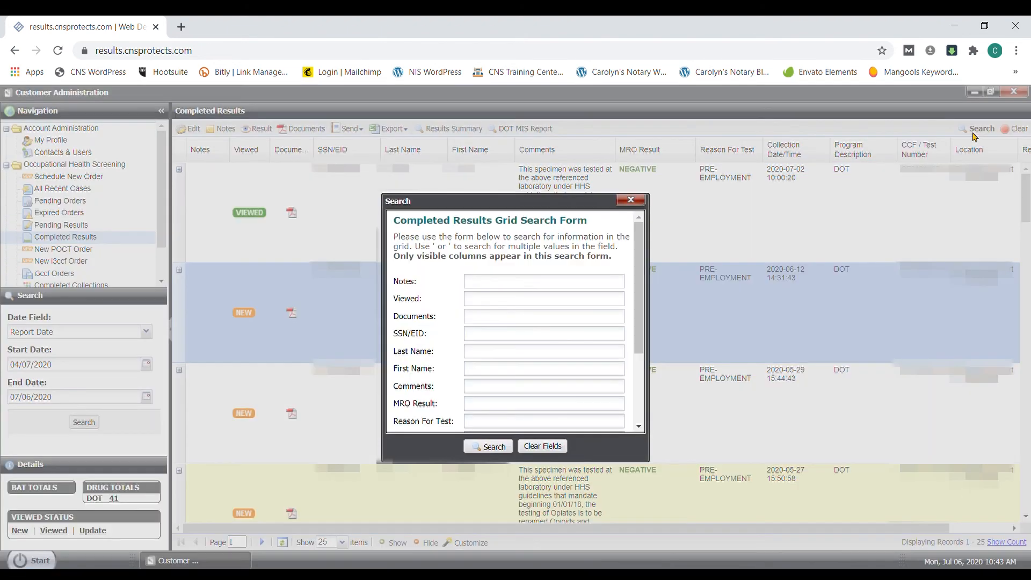
text(hall)
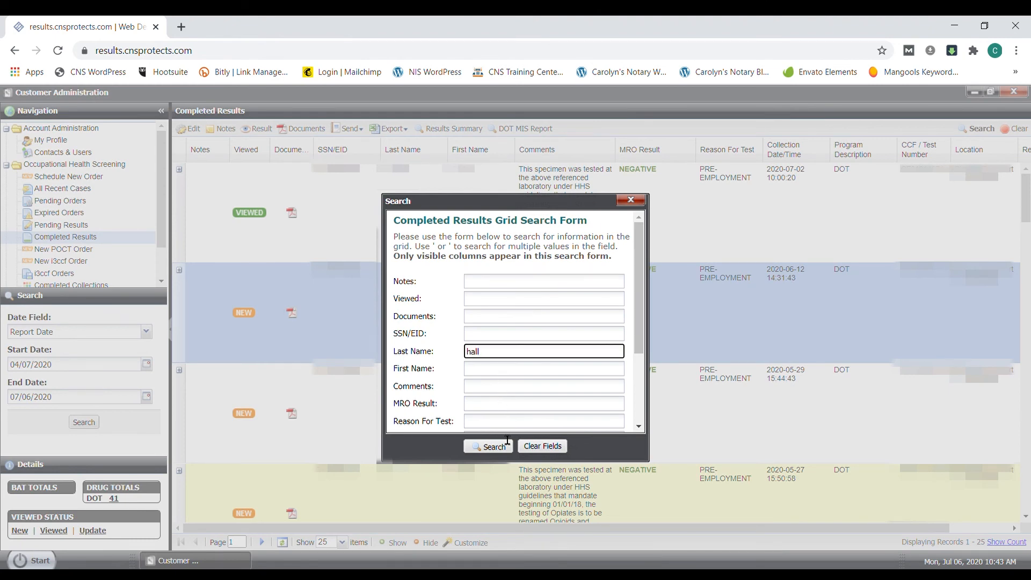
click(488, 447)
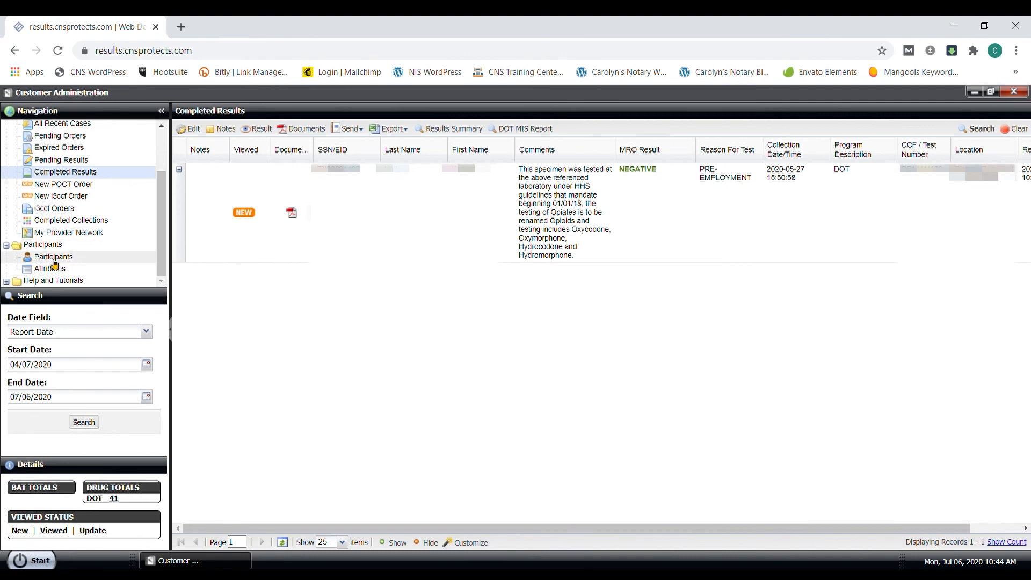
Step: Show the participants roster with status and location details
click(54, 257)
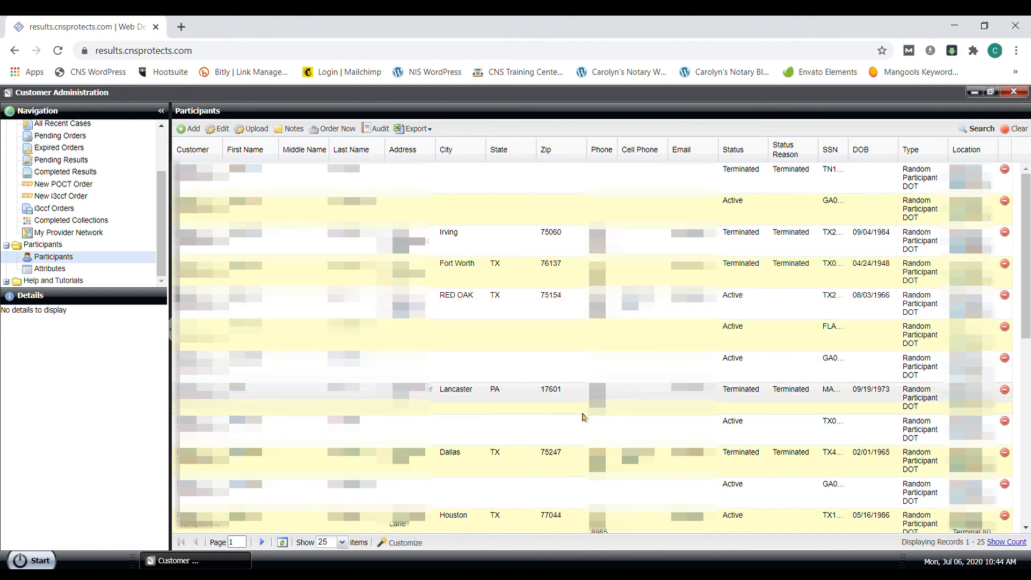
scroll(down, 3)
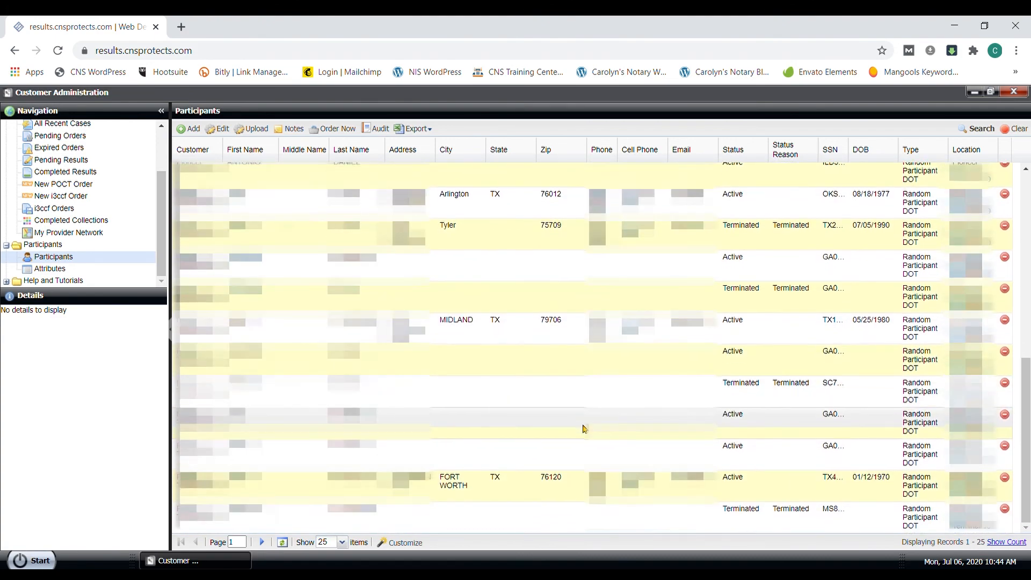